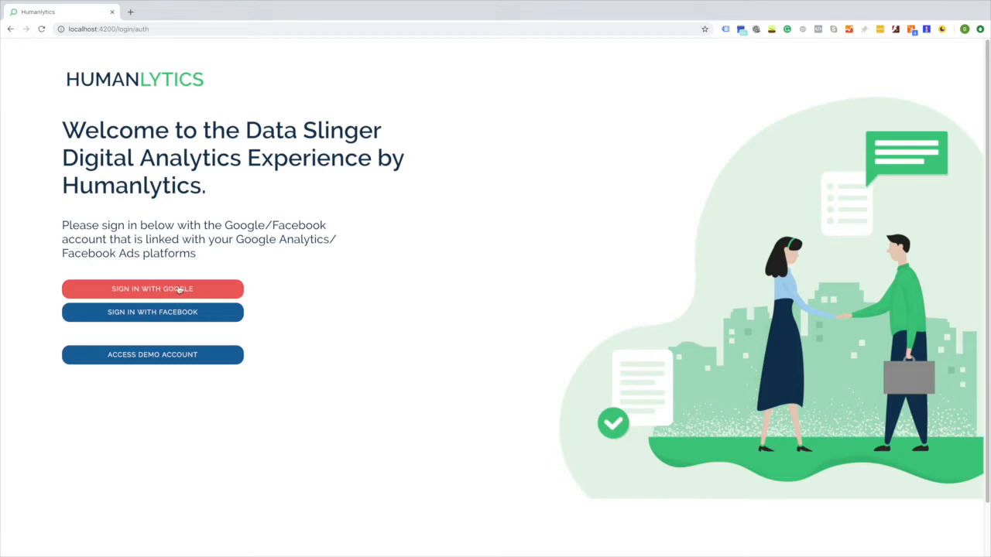
pyautogui.moveTo(187, 290)
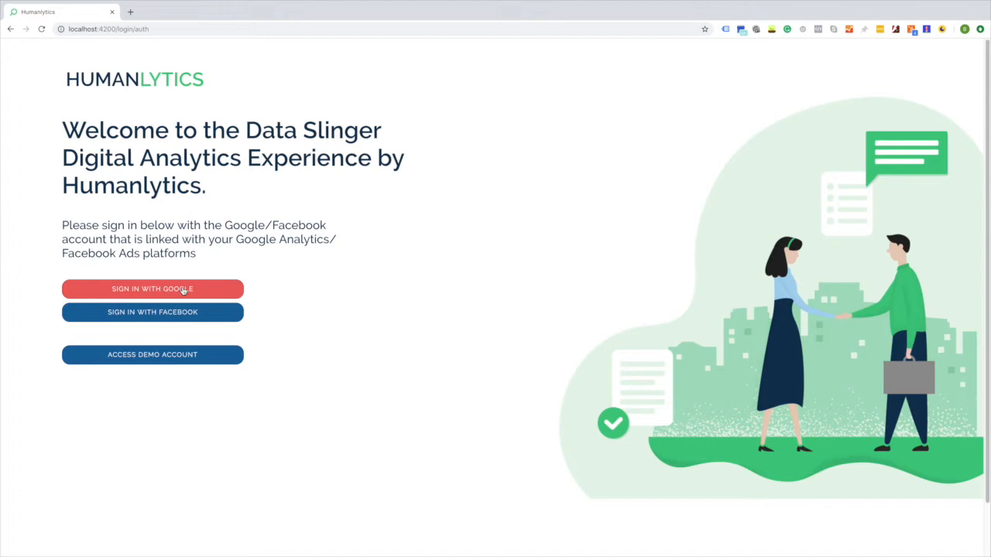
# Sign in with the first Google account and allow Humanlytics access to its data
pyautogui.click(152, 290)
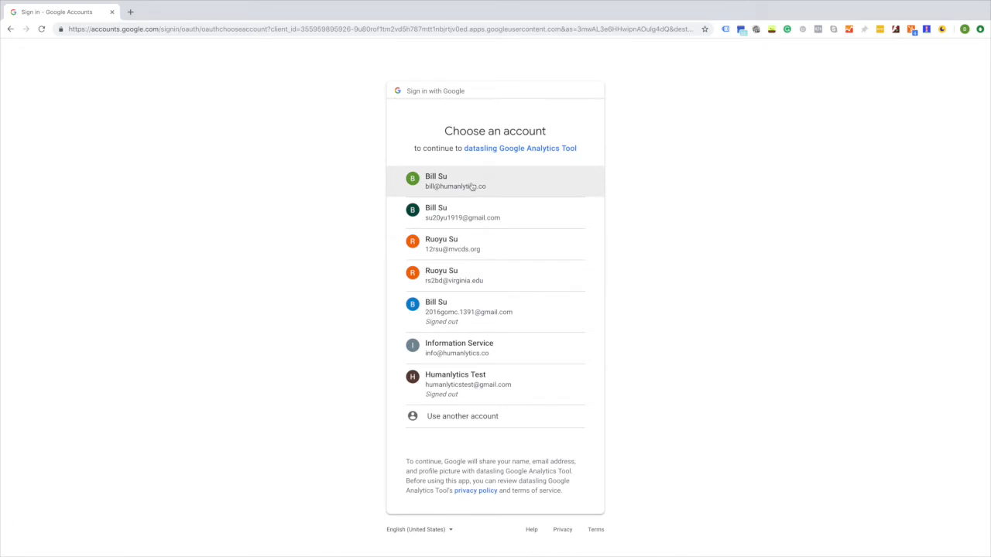
pyautogui.click(471, 181)
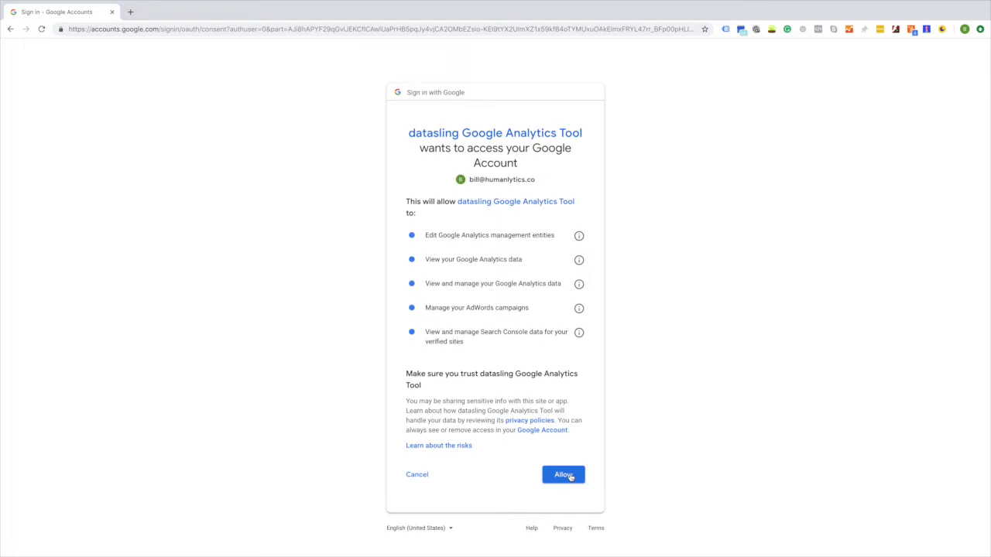
pyautogui.click(564, 473)
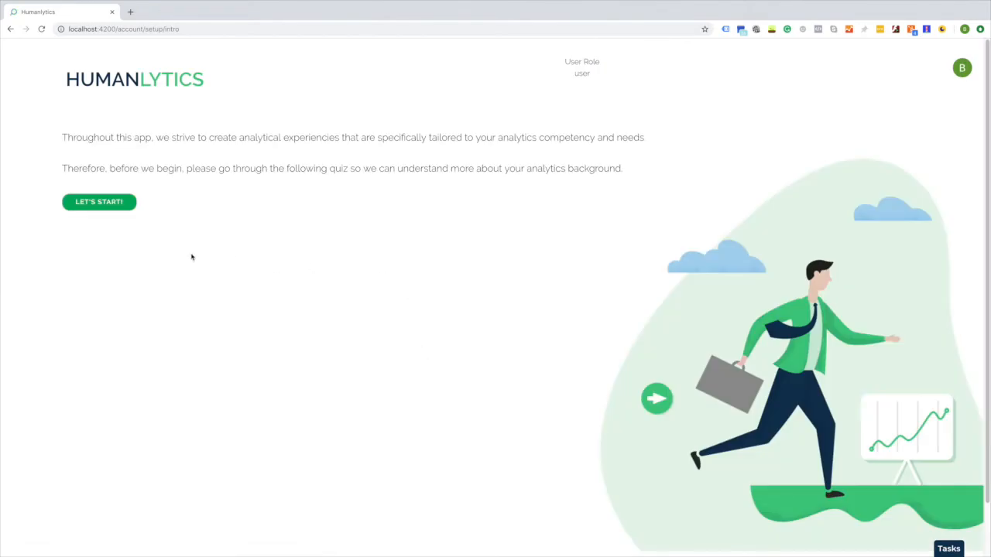
# Answer the background quiz with an analytics competency of 4 of 7 and the analytical needs
pyautogui.click(99, 202)
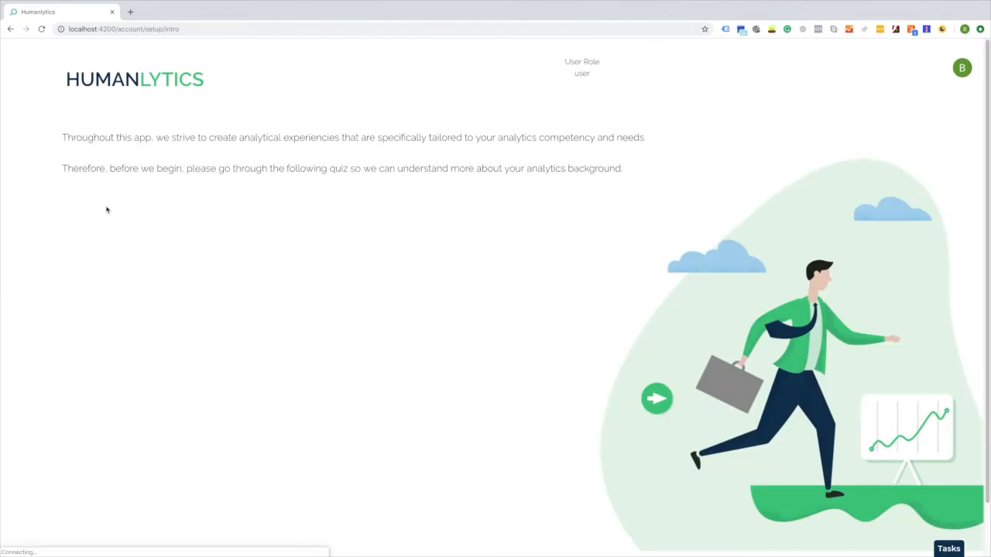
pyautogui.click(657, 398)
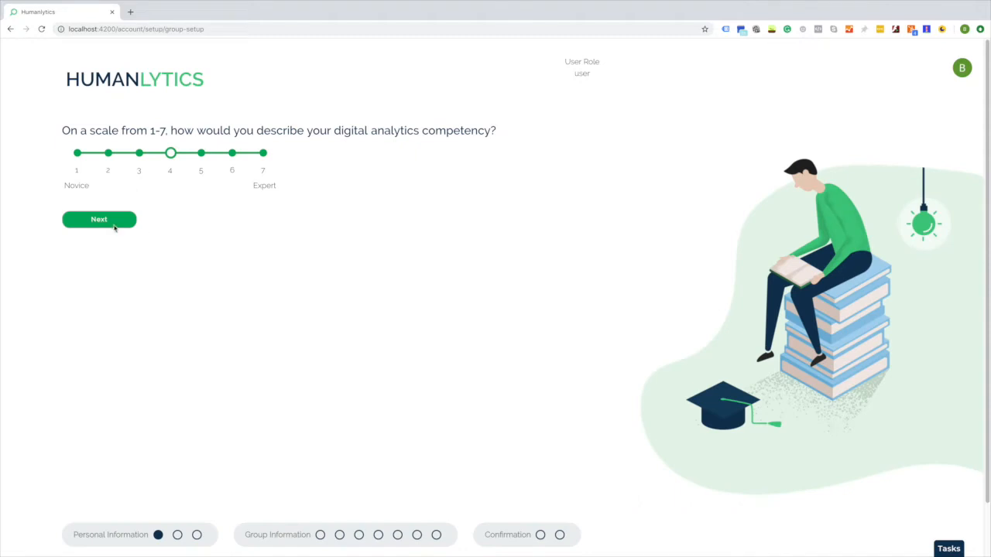
pyautogui.click(99, 220)
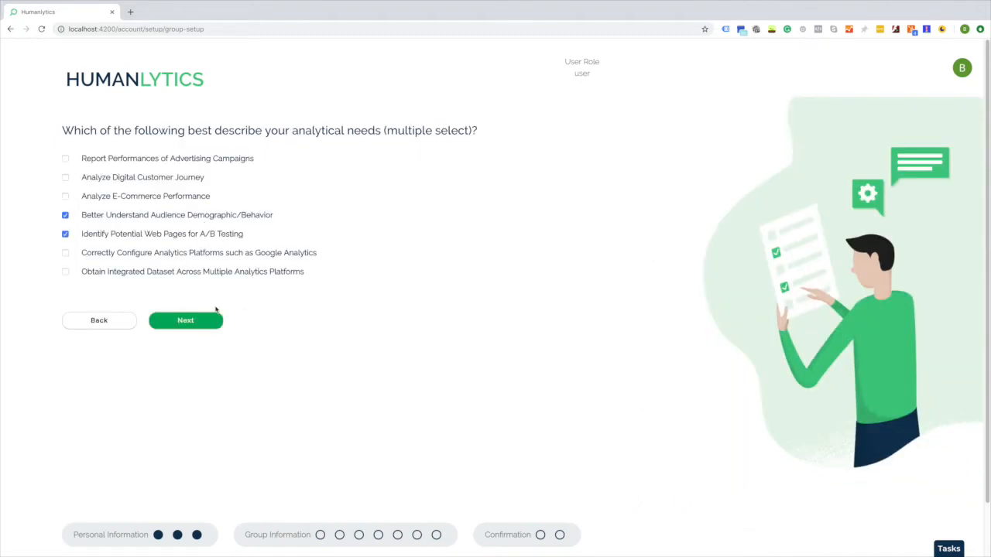
pyautogui.click(186, 321)
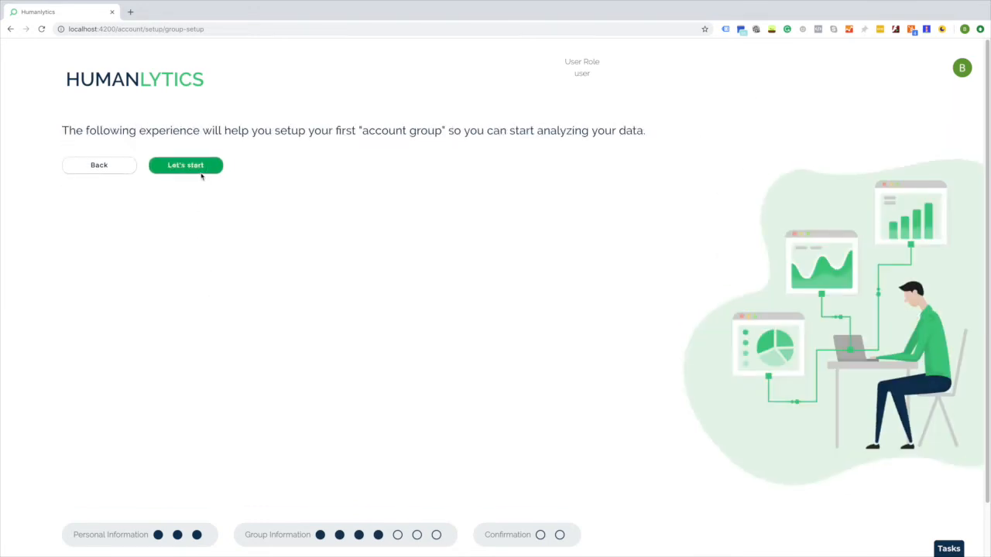
# Create the first account group named 'humanlytics' in the Consulting industry
pyautogui.click(186, 164)
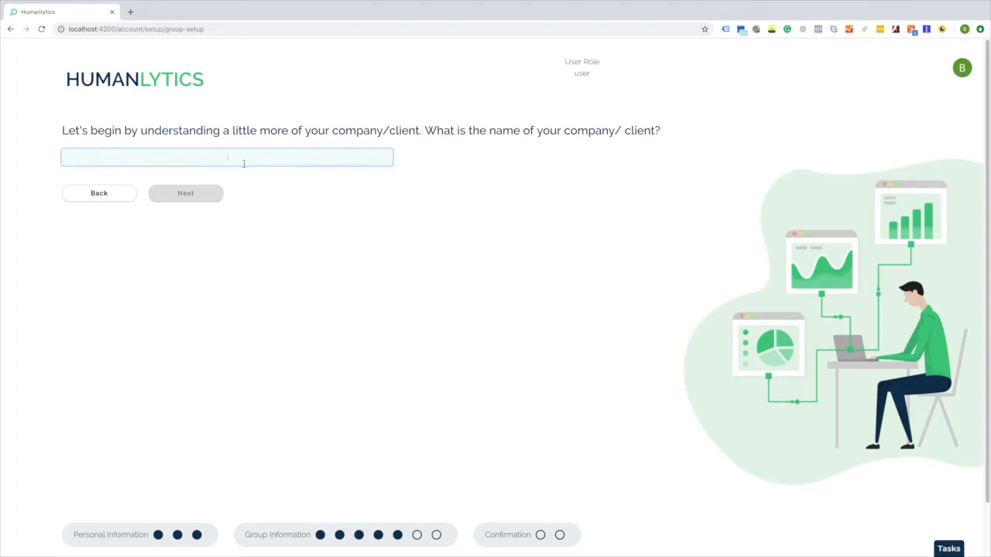
pyautogui.write('humanlytics')
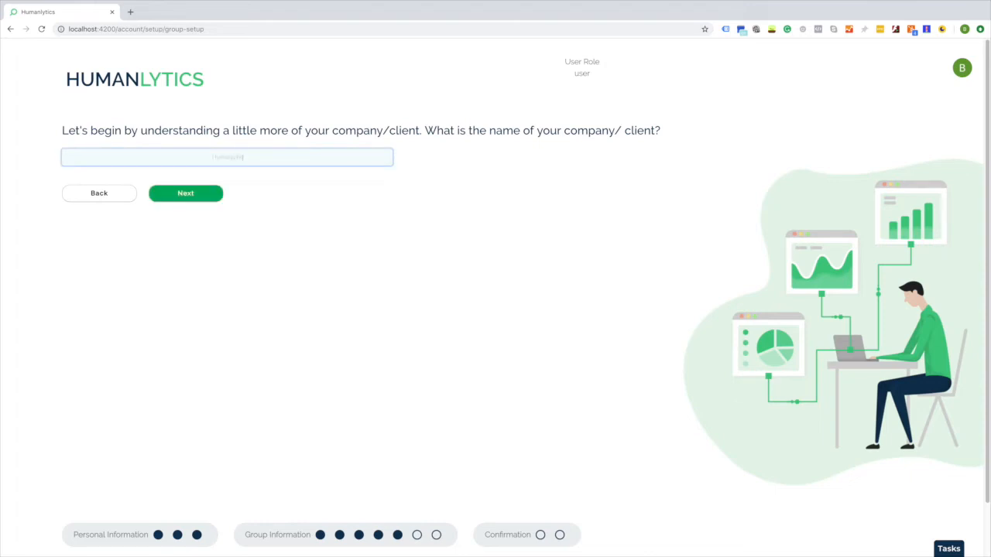
pyautogui.click(186, 192)
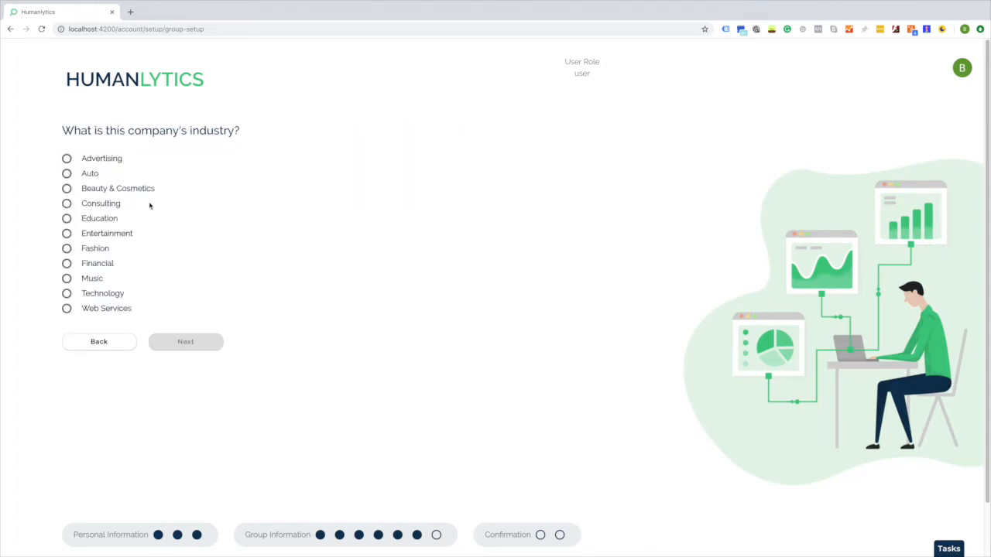
pyautogui.click(65, 203)
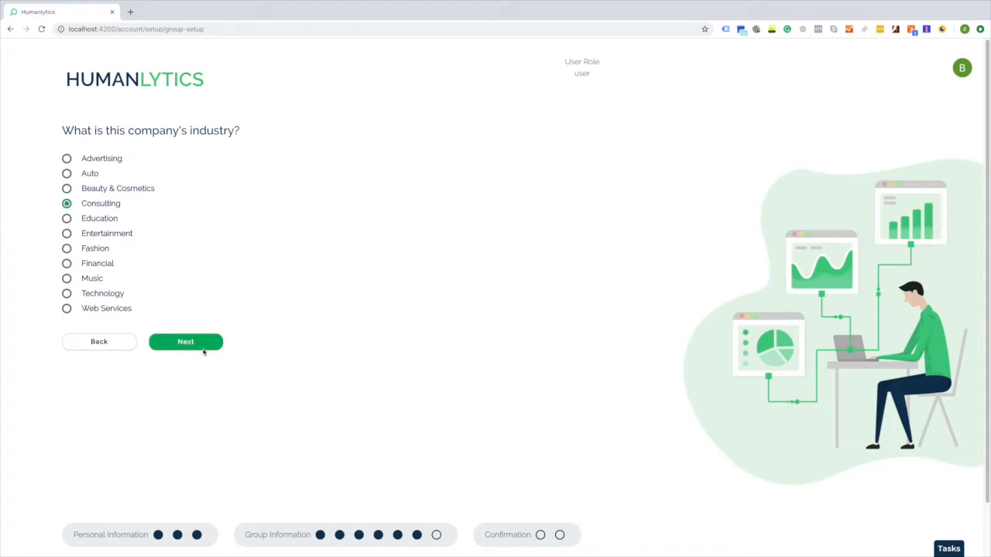
pyautogui.click(186, 342)
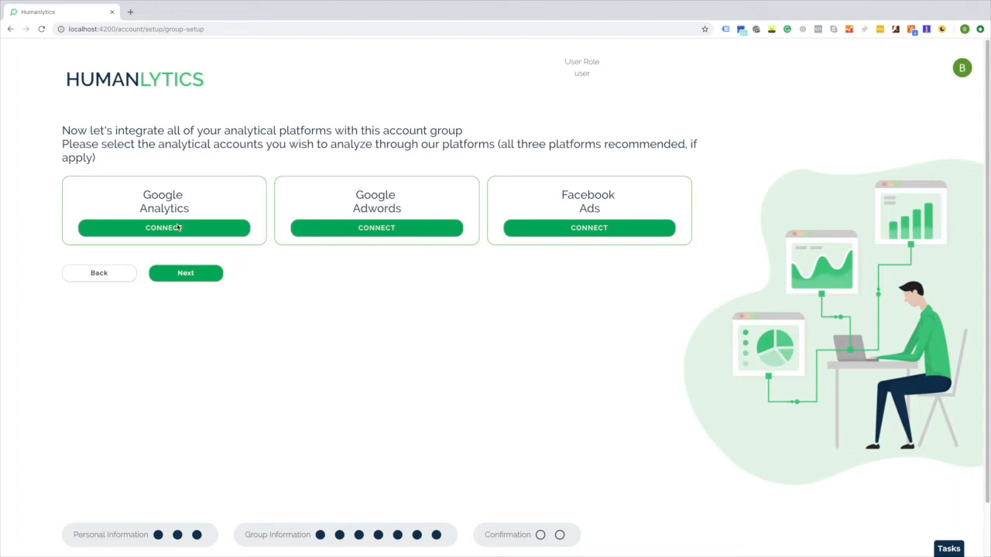
# Connect Google Analytics with the datasling property and confirm the account group details
pyautogui.click(164, 228)
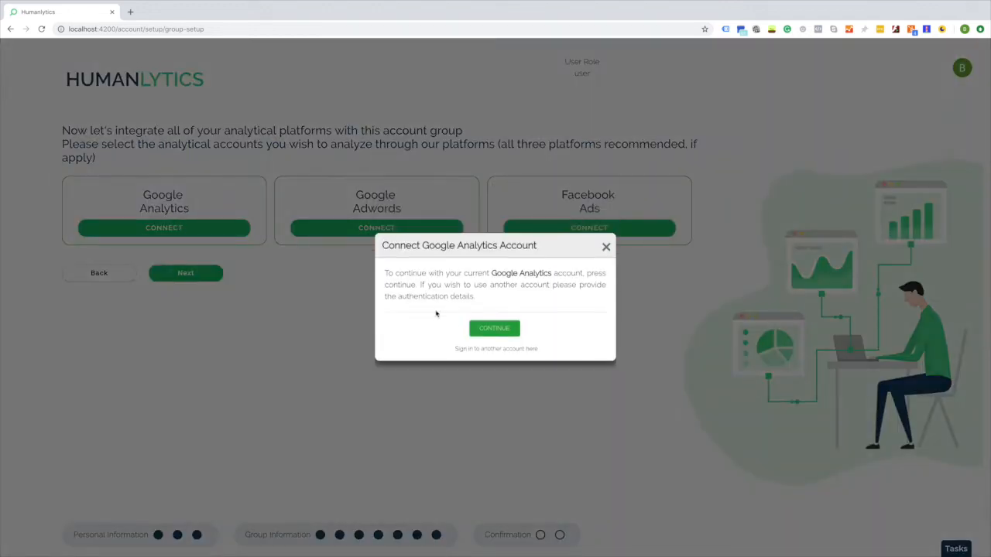
pyautogui.click(494, 329)
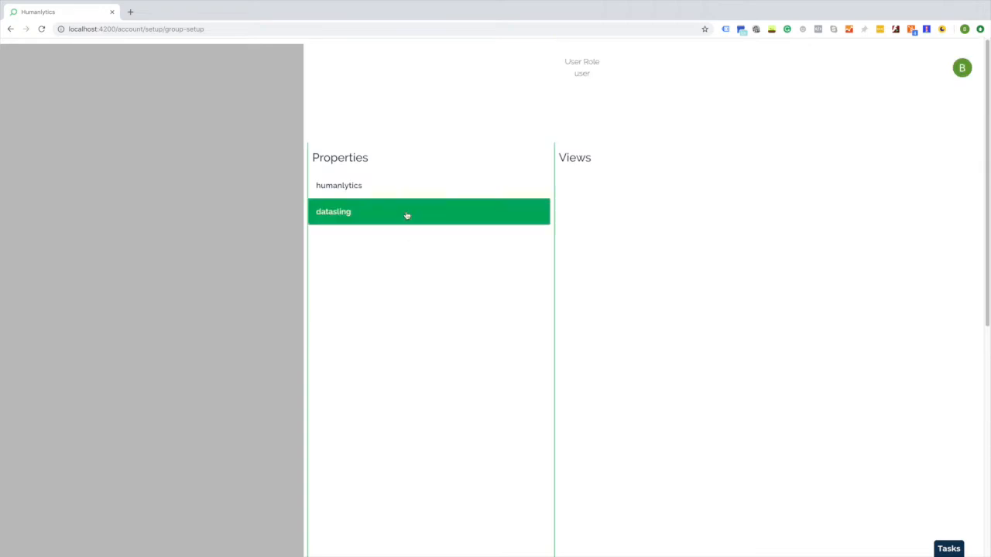
pyautogui.click(338, 186)
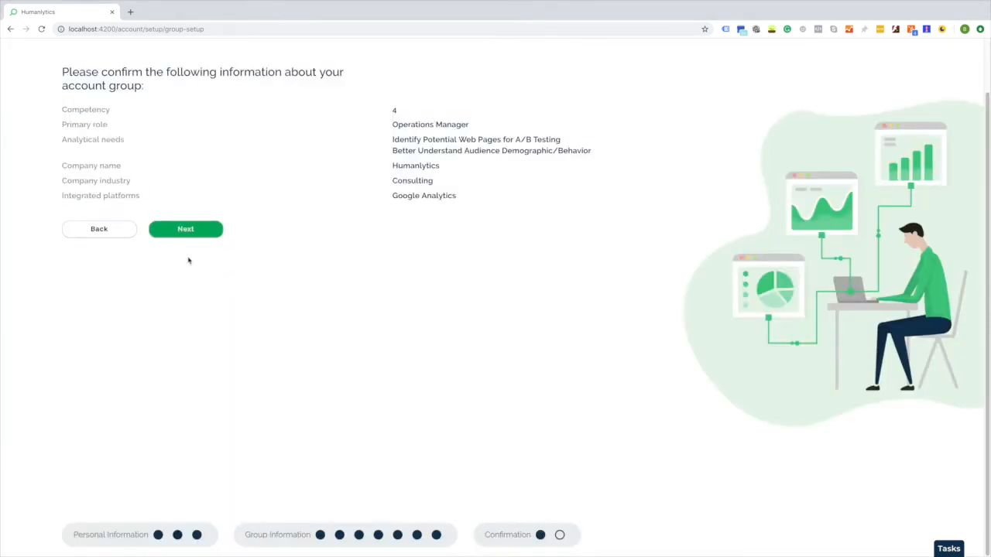
pyautogui.click(186, 230)
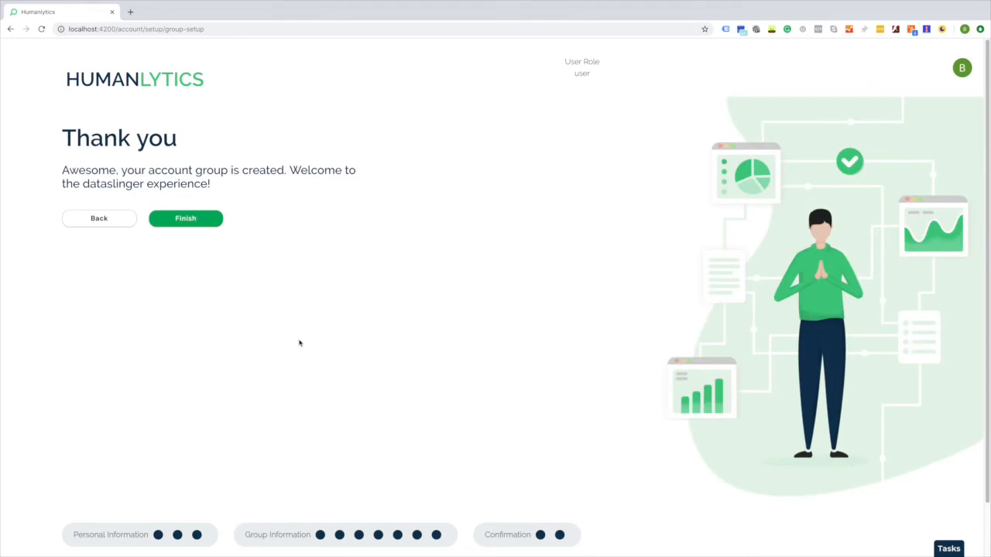
pyautogui.moveTo(570, 434)
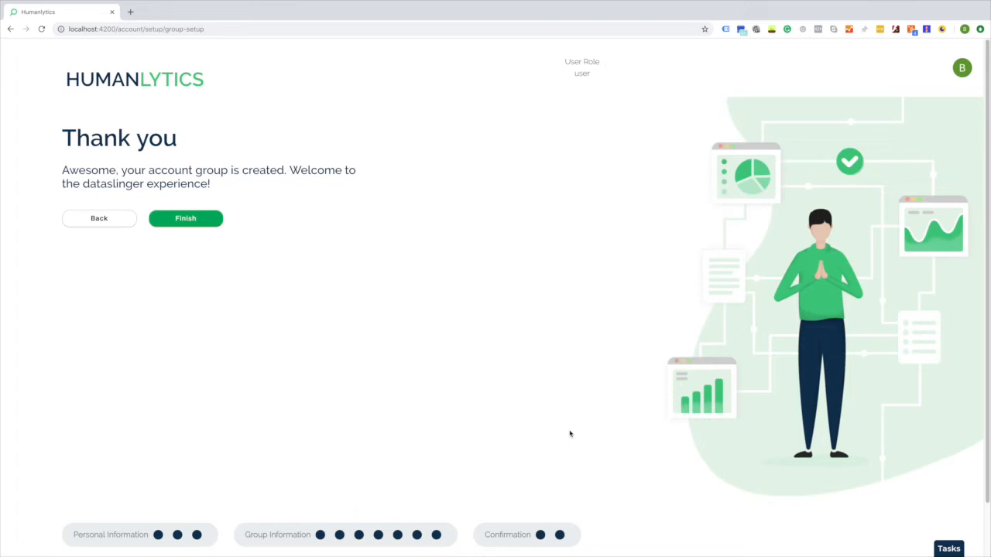
pyautogui.moveTo(195, 229)
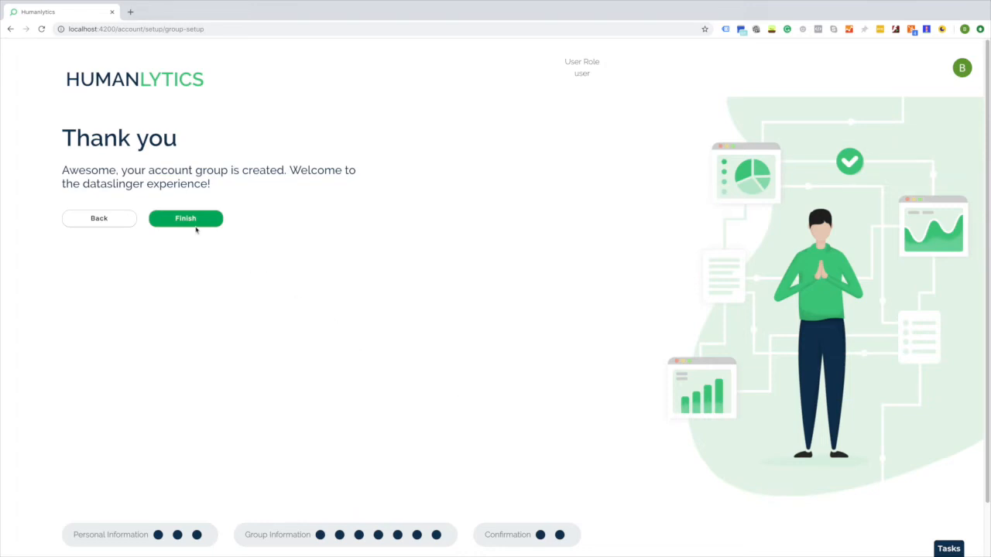
# Finish setup to reach the Overview and bring up the account menu
pyautogui.click(186, 218)
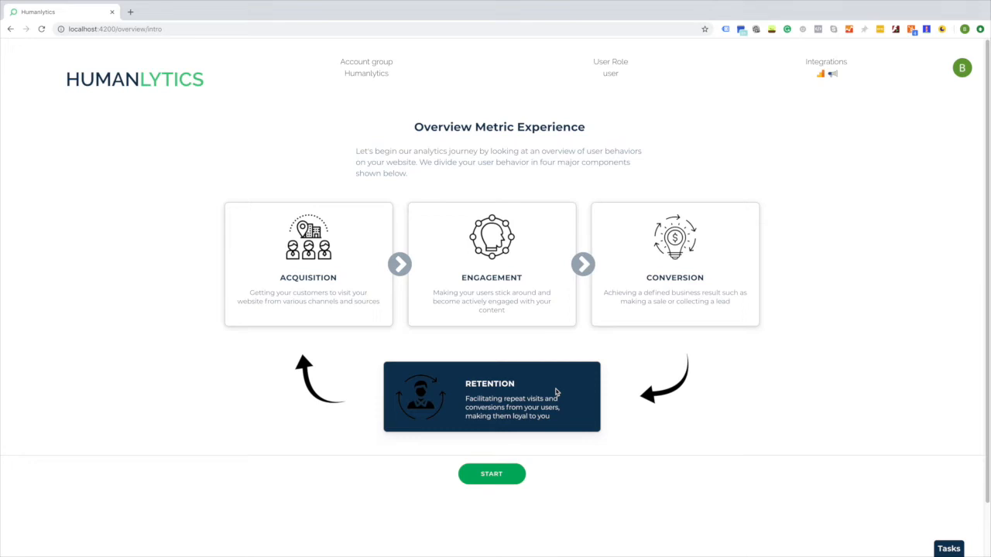
pyautogui.moveTo(556, 345)
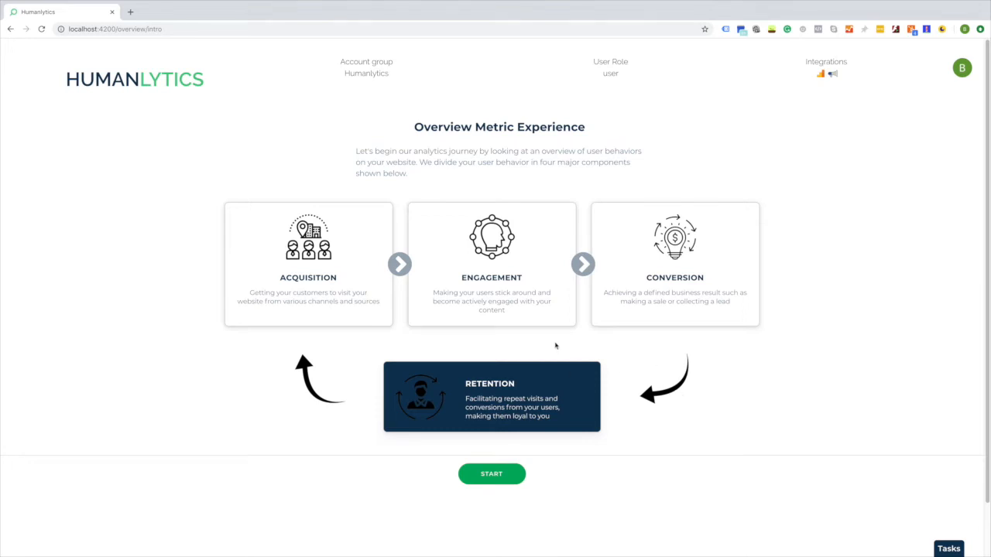
pyautogui.moveTo(650, 418)
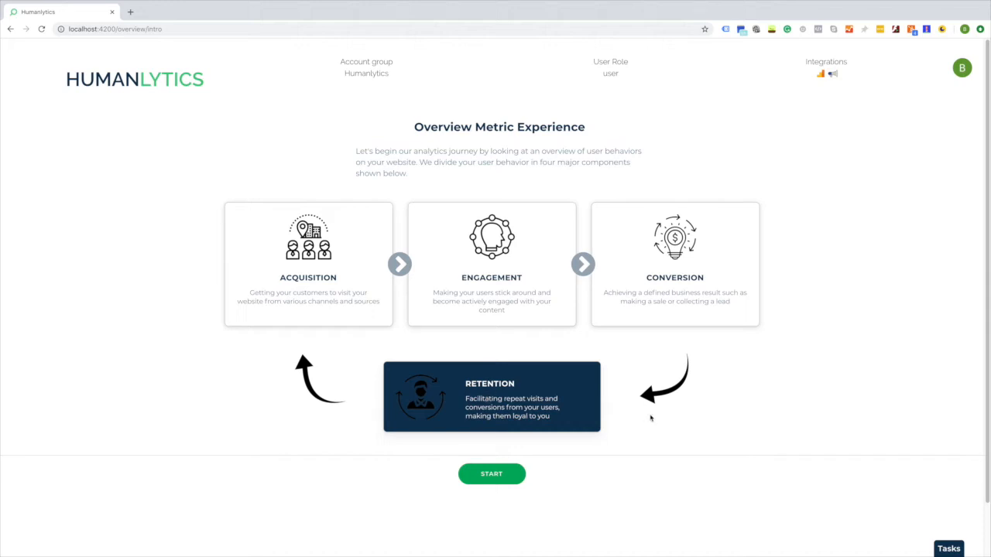
pyautogui.moveTo(691, 443)
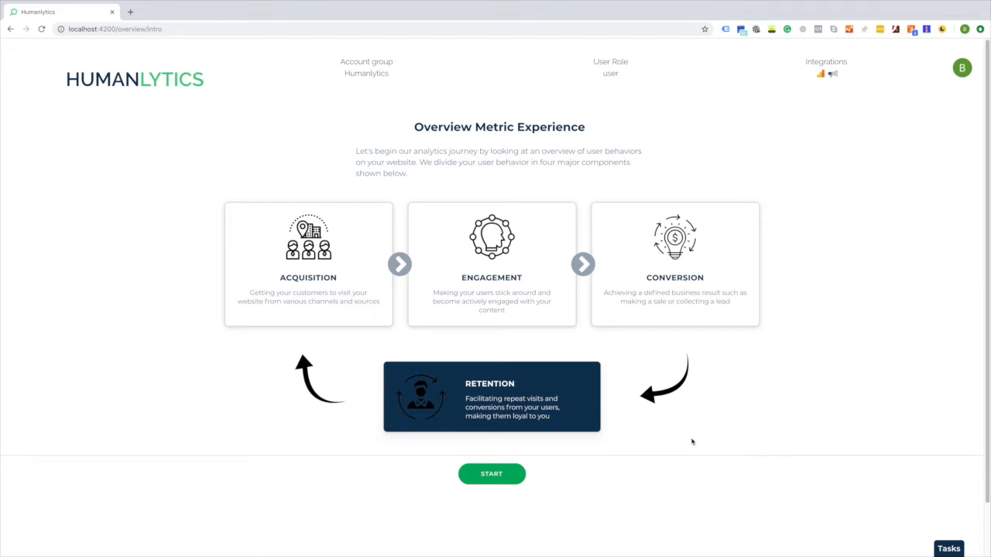
pyautogui.click(963, 65)
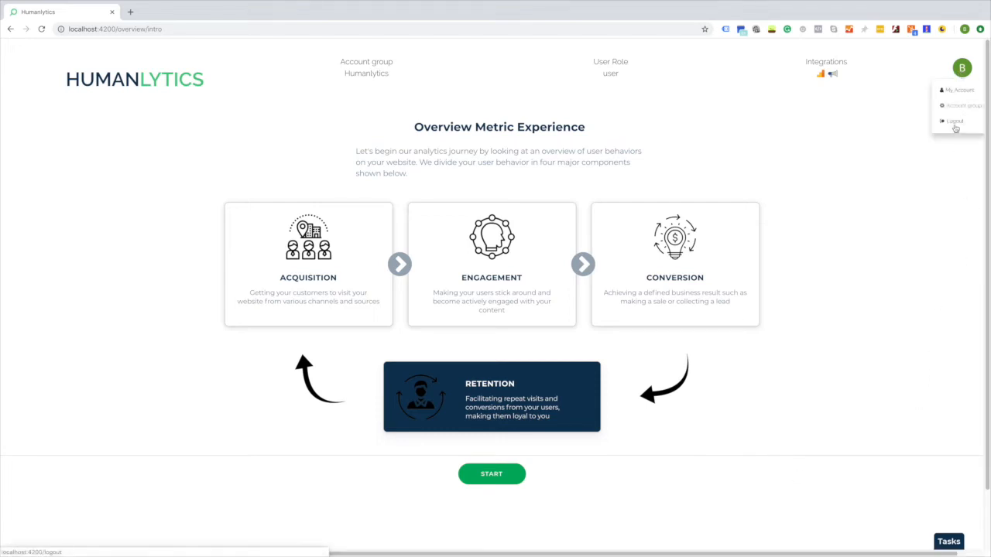
# Log out and start the Customer Journey Mapping walkthrough
pyautogui.click(954, 121)
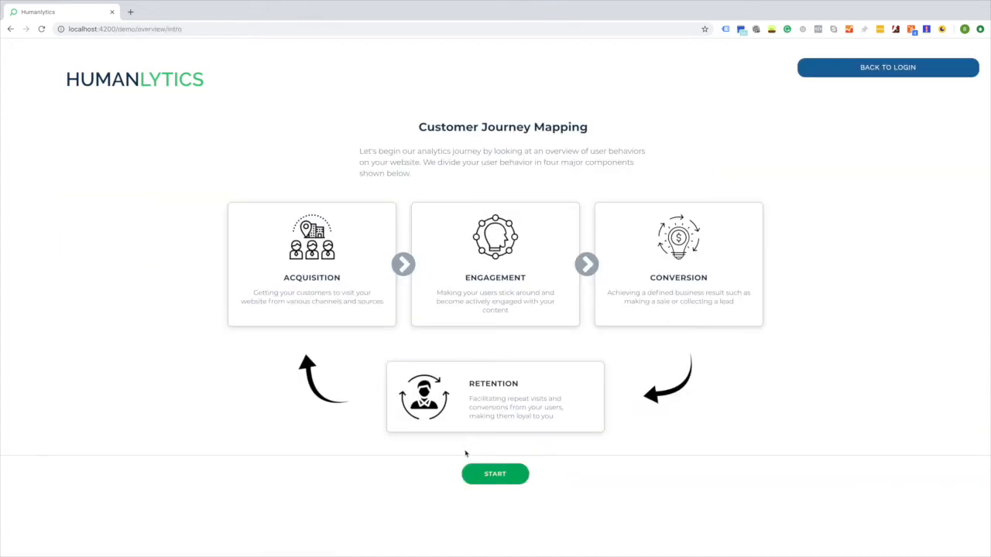
pyautogui.moveTo(801, 446)
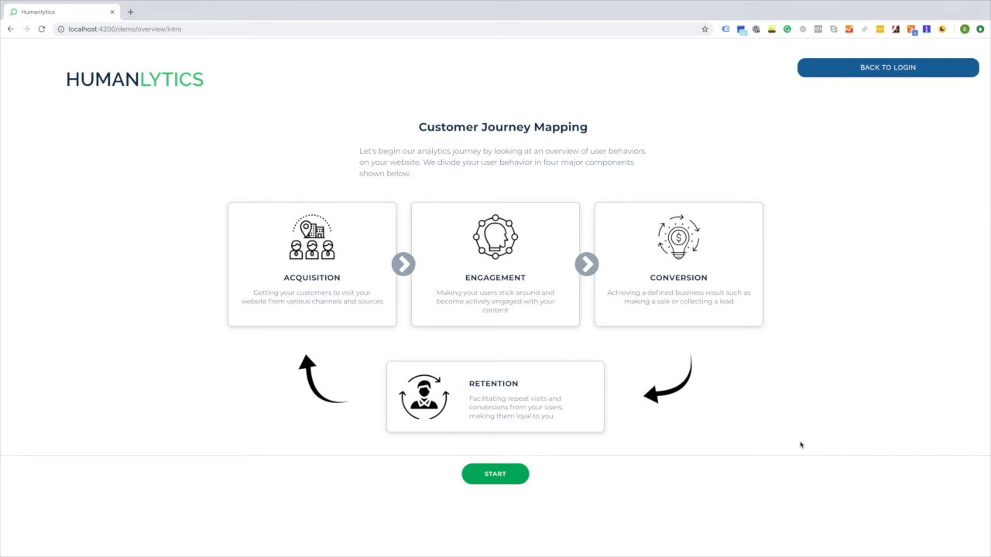
pyautogui.moveTo(507, 474)
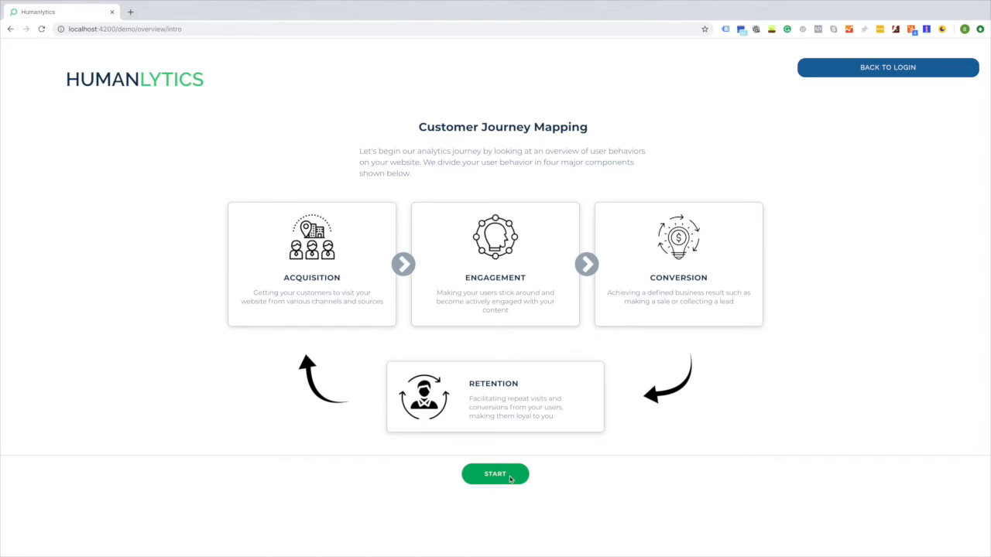
pyautogui.moveTo(508, 480)
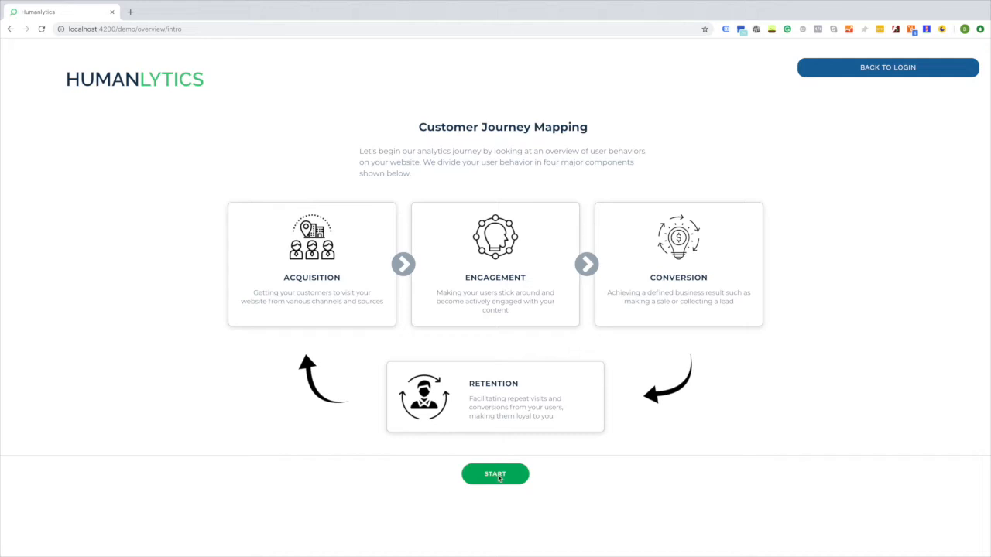
pyautogui.click(495, 474)
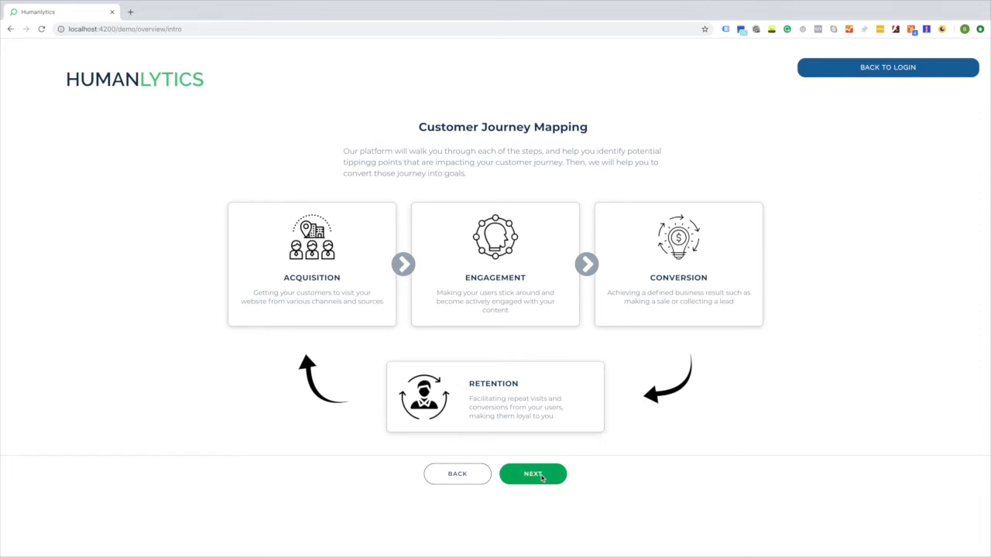
# Keep Valid Sessions as the Become Interested metric and proceed to the acquisition analysis
pyautogui.click(533, 474)
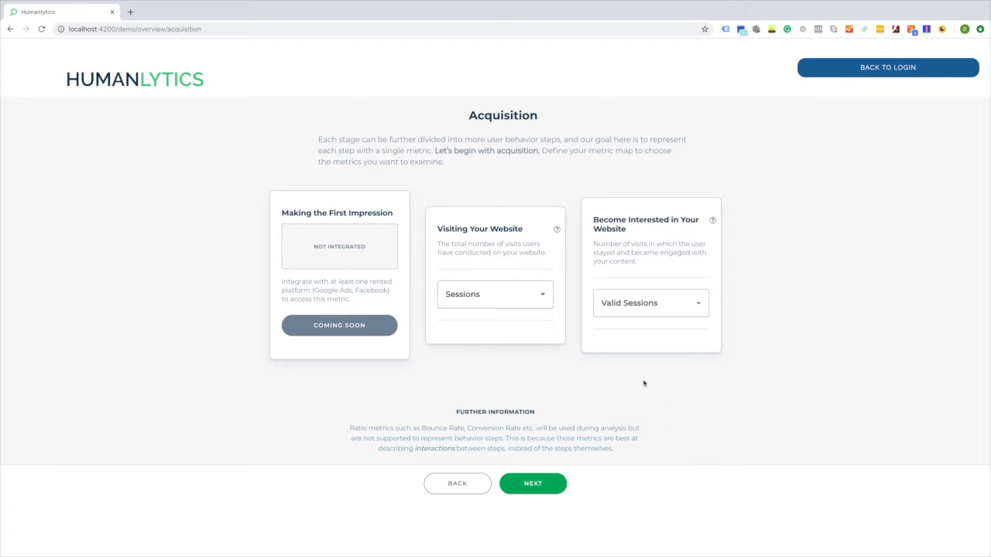
pyautogui.moveTo(674, 439)
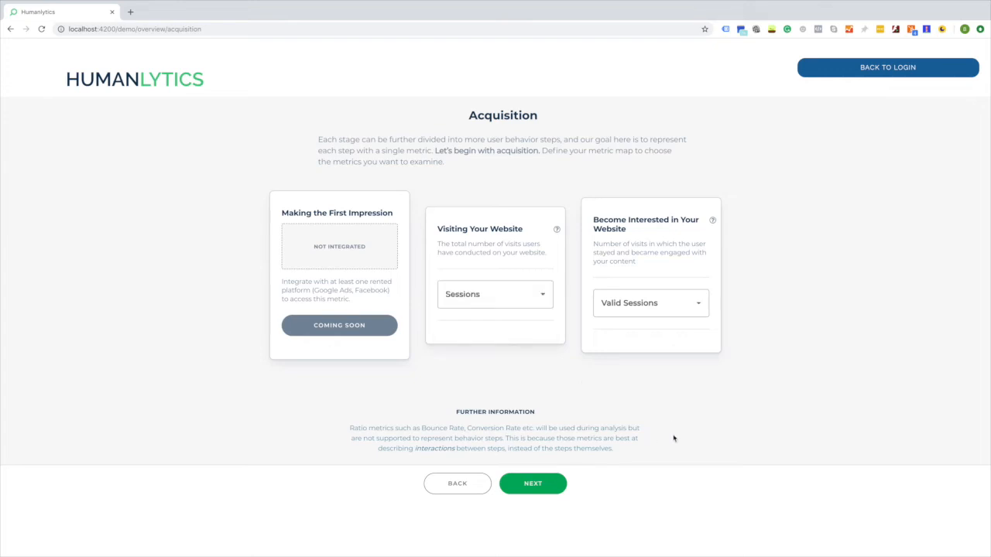
pyautogui.click(651, 303)
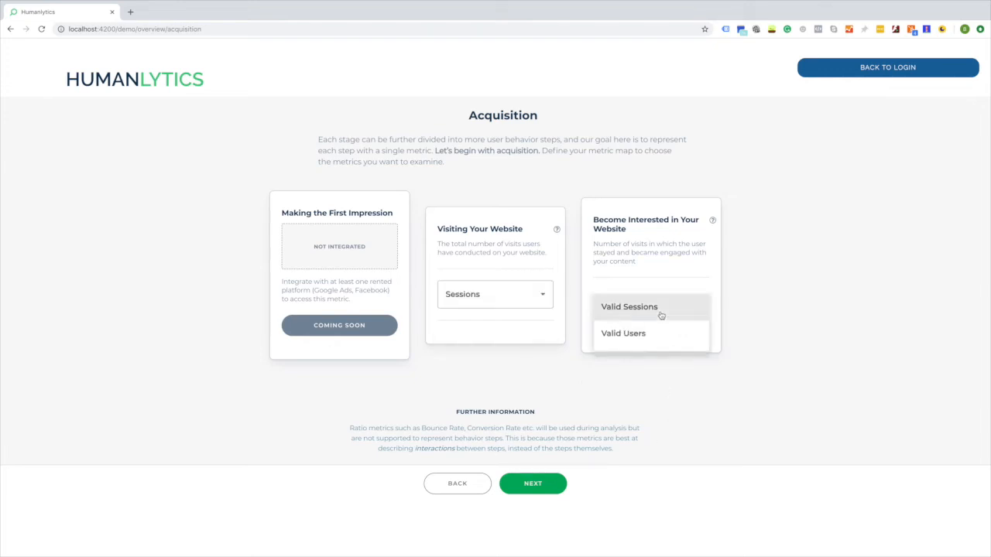
pyautogui.click(629, 307)
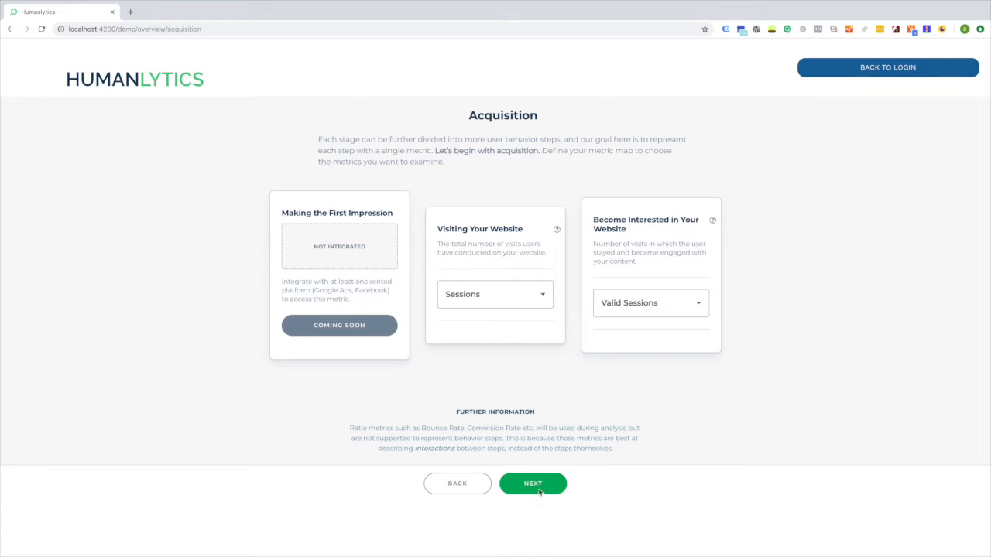
pyautogui.click(533, 483)
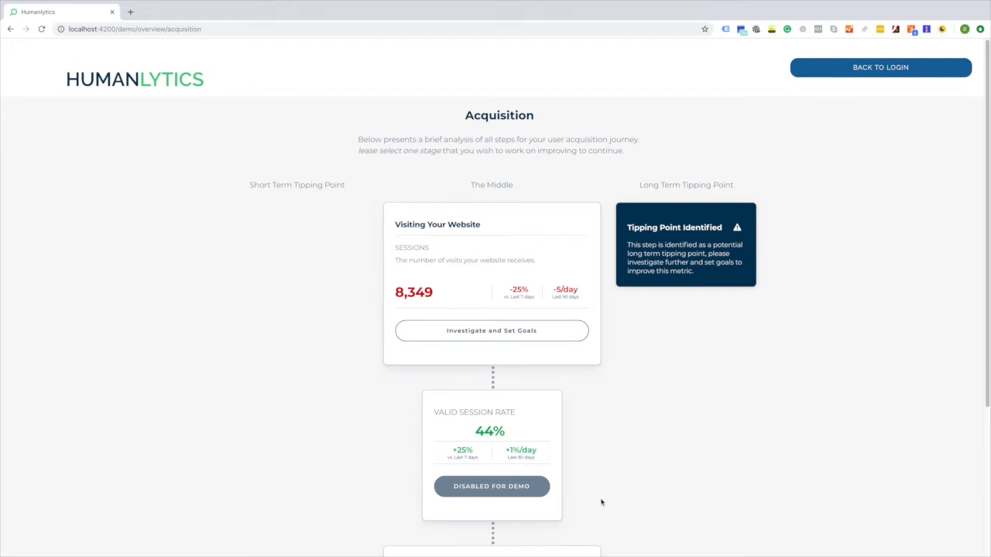
pyautogui.moveTo(585, 505)
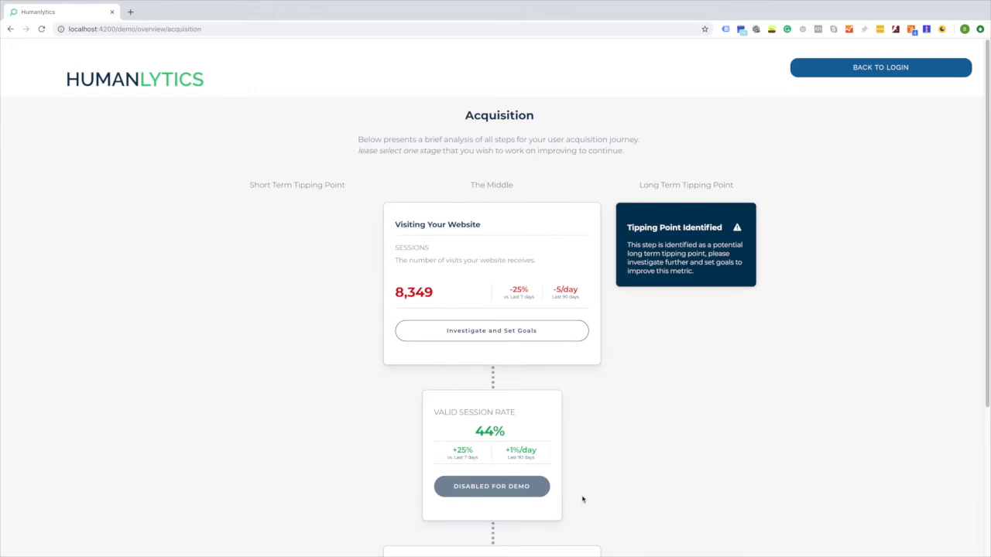
# Review the acquisition analysis and choose Investigate and Set Goals for Visiting Your Website
pyautogui.scroll(-3)
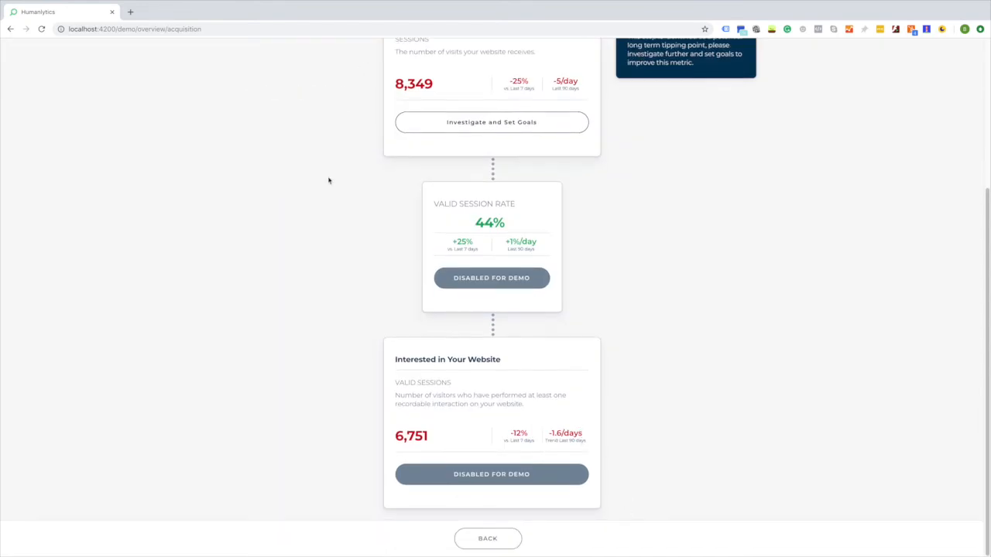
pyautogui.scroll(3)
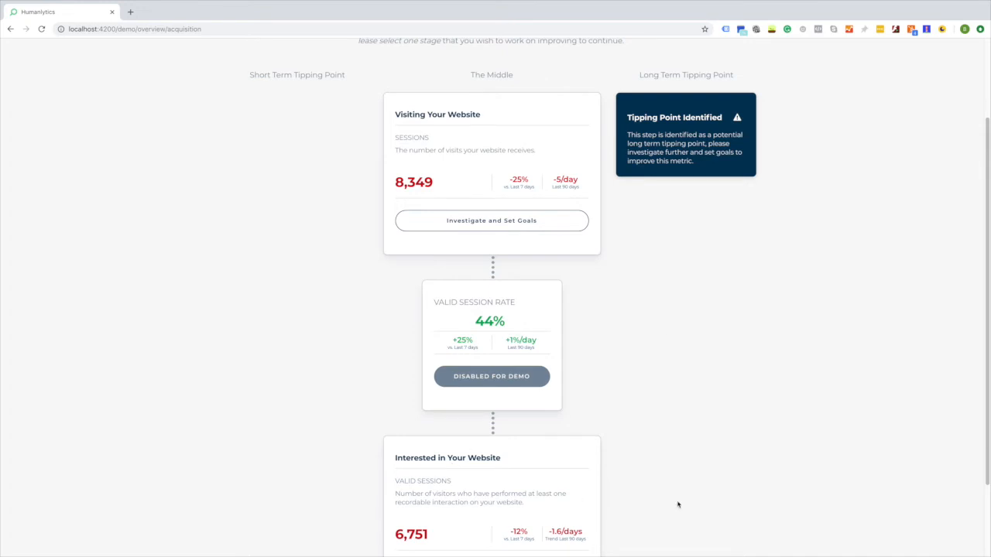
pyautogui.moveTo(719, 474)
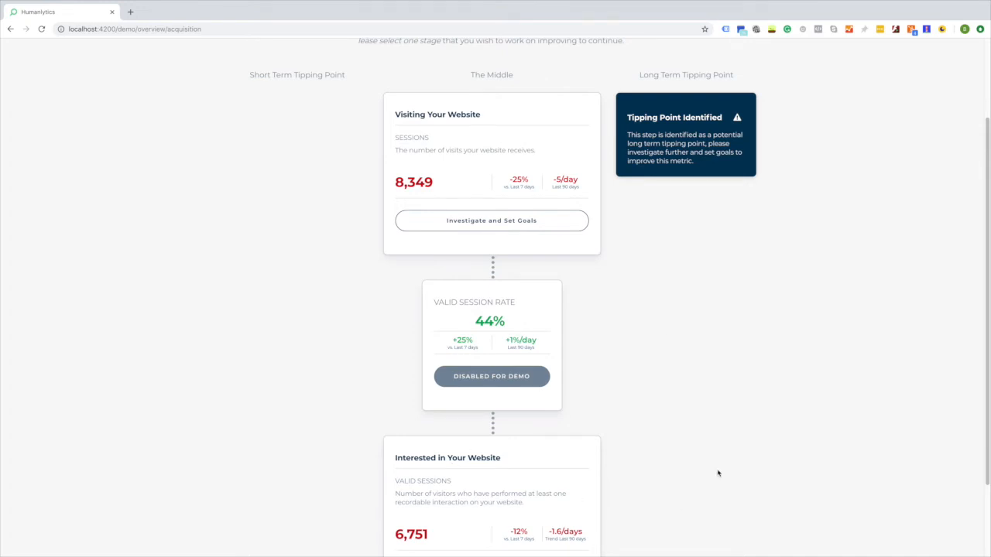
pyautogui.moveTo(571, 366)
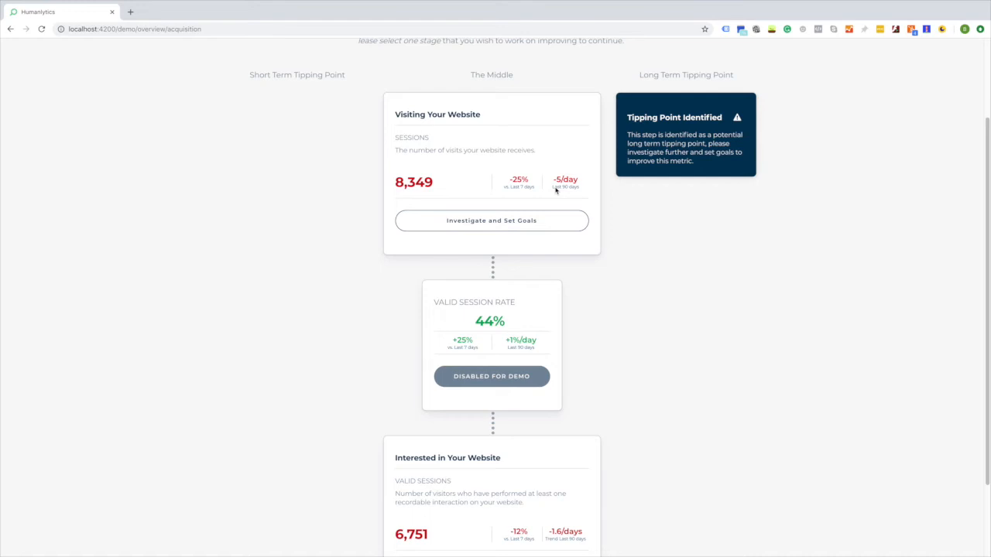
pyautogui.moveTo(616, 240)
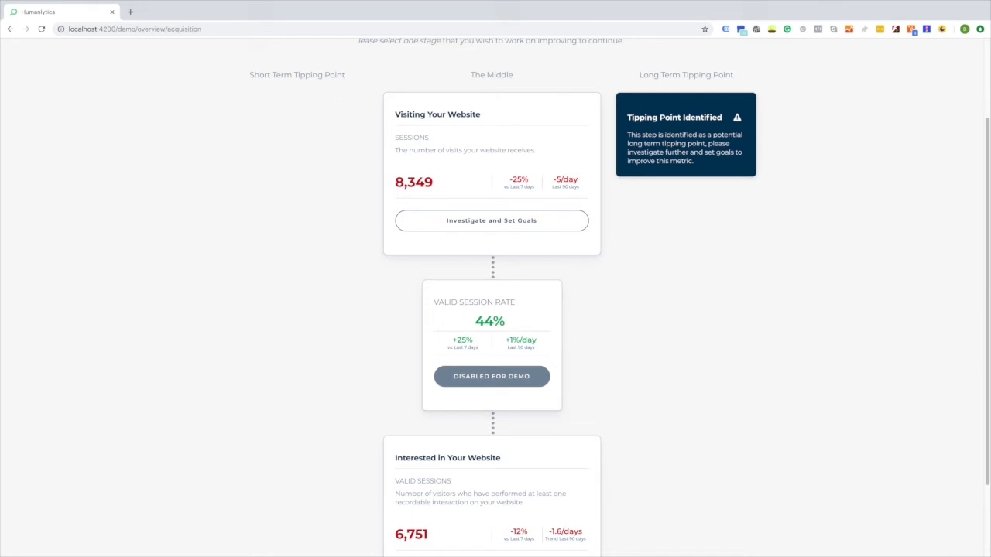
pyautogui.moveTo(596, 324)
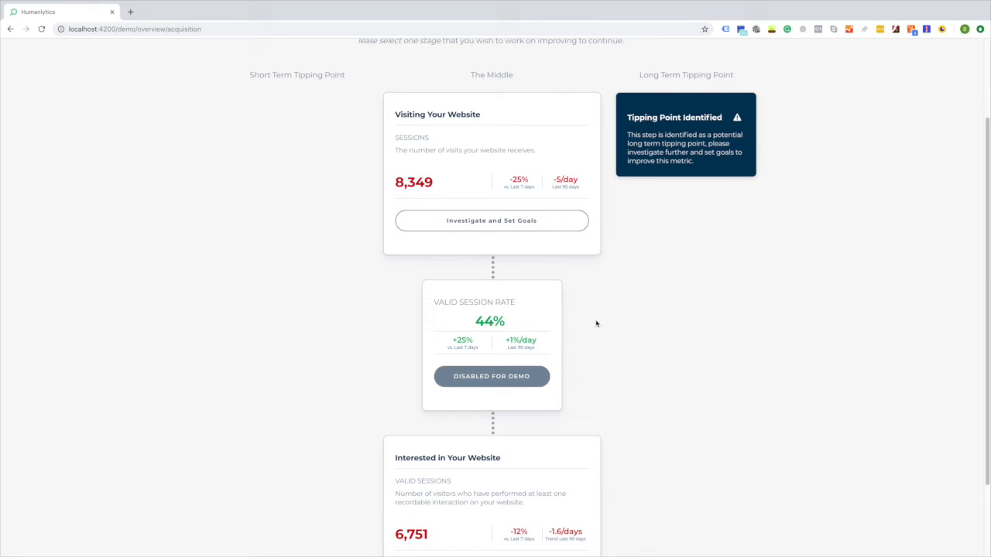
pyautogui.moveTo(672, 301)
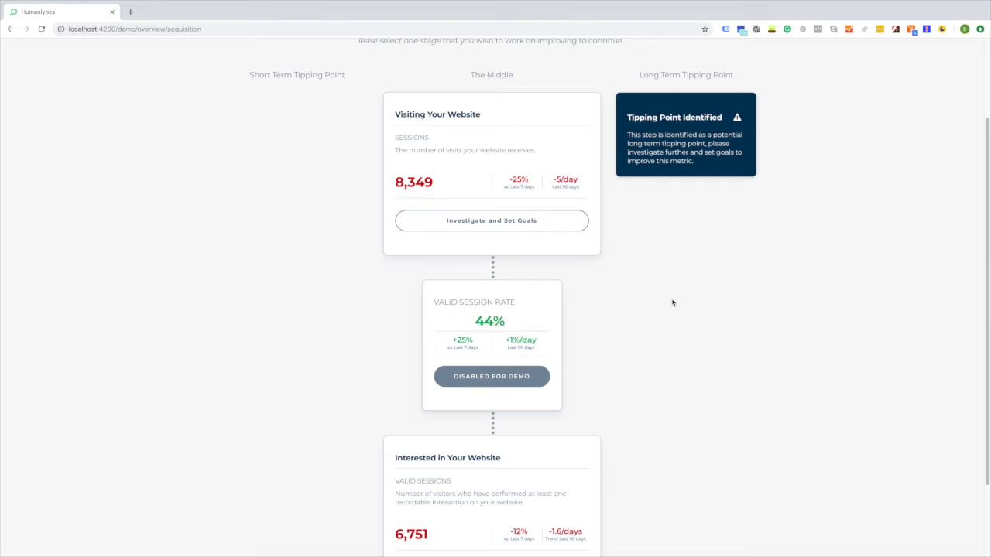
pyautogui.scroll(-3)
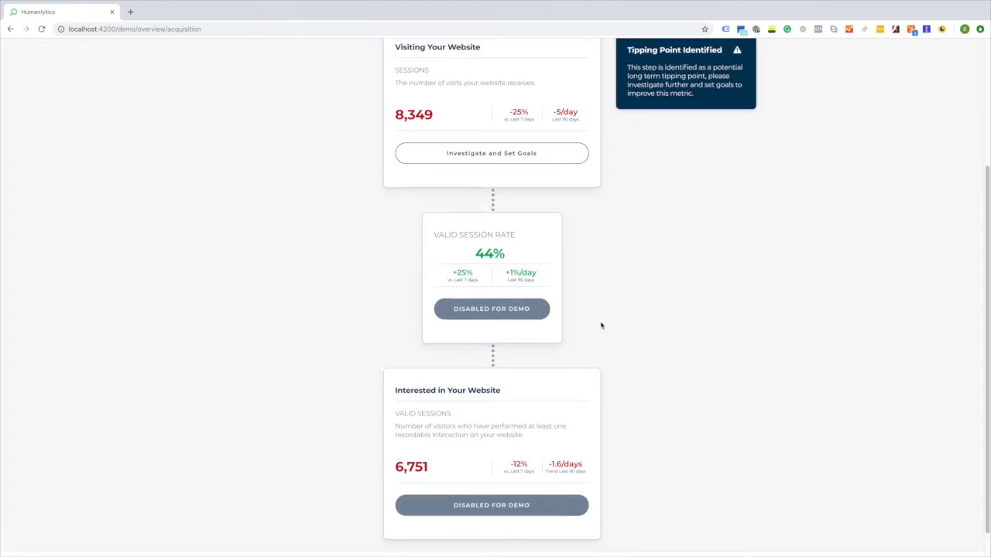
pyautogui.scroll(-3)
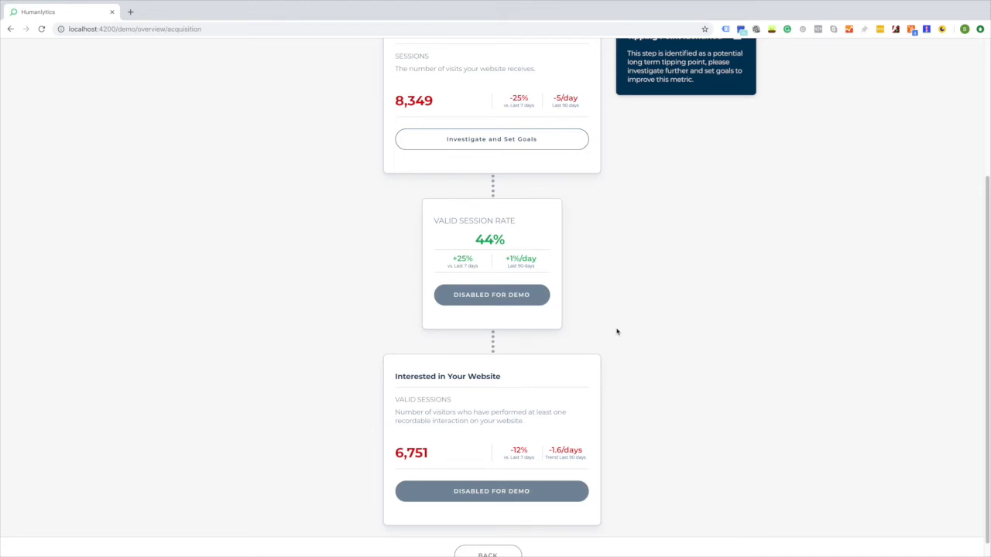
pyautogui.scroll(3)
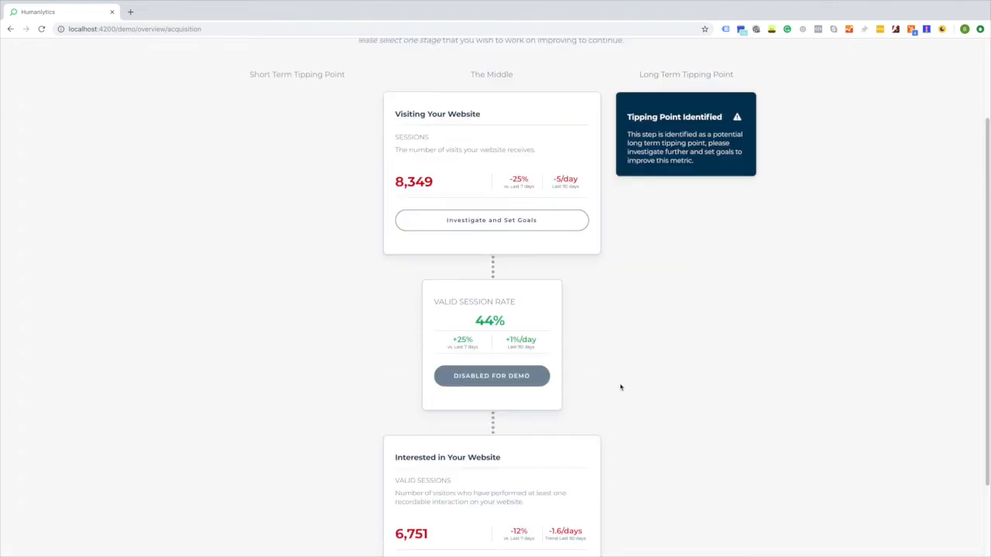
pyautogui.scroll(-3)
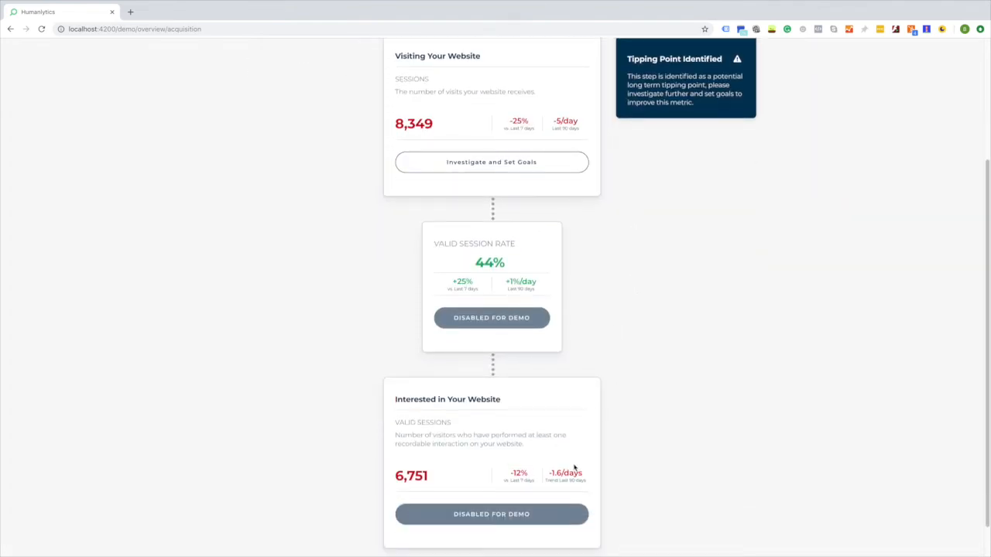
pyautogui.moveTo(500, 284)
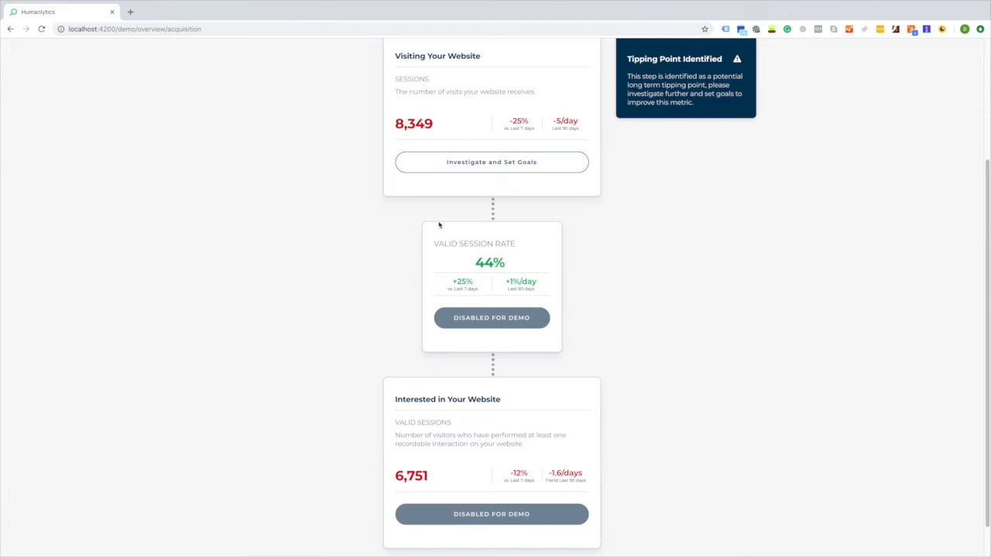
pyautogui.moveTo(675, 353)
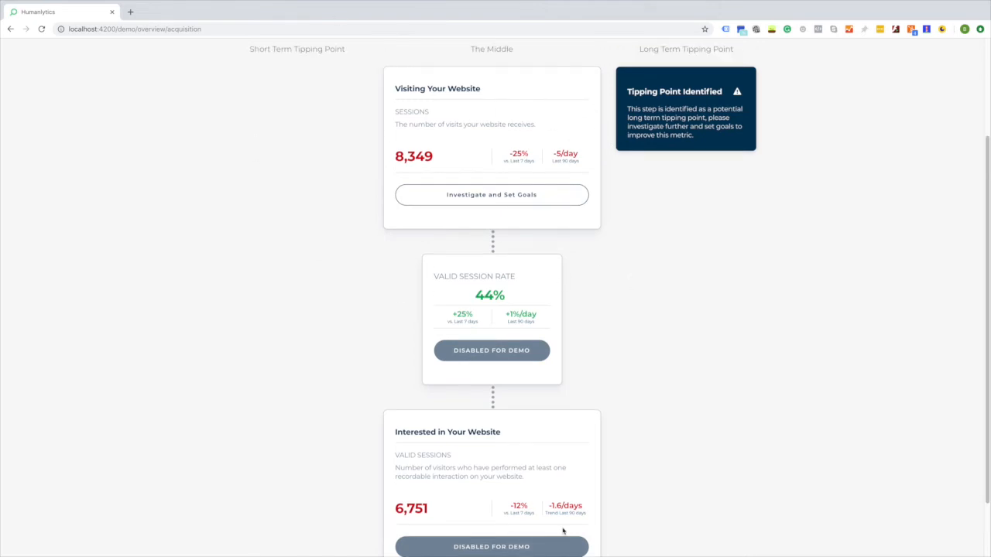
pyautogui.scroll(3)
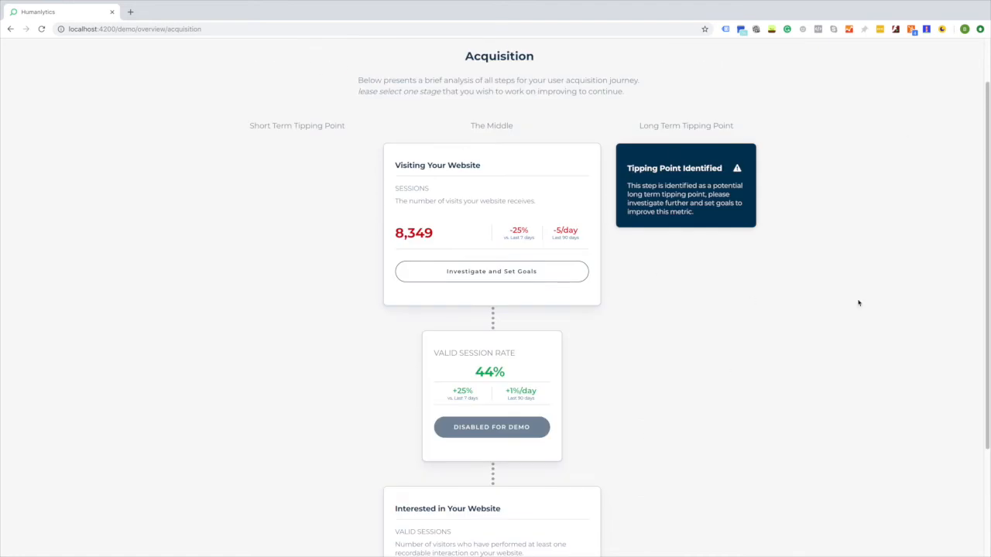
pyautogui.moveTo(524, 284)
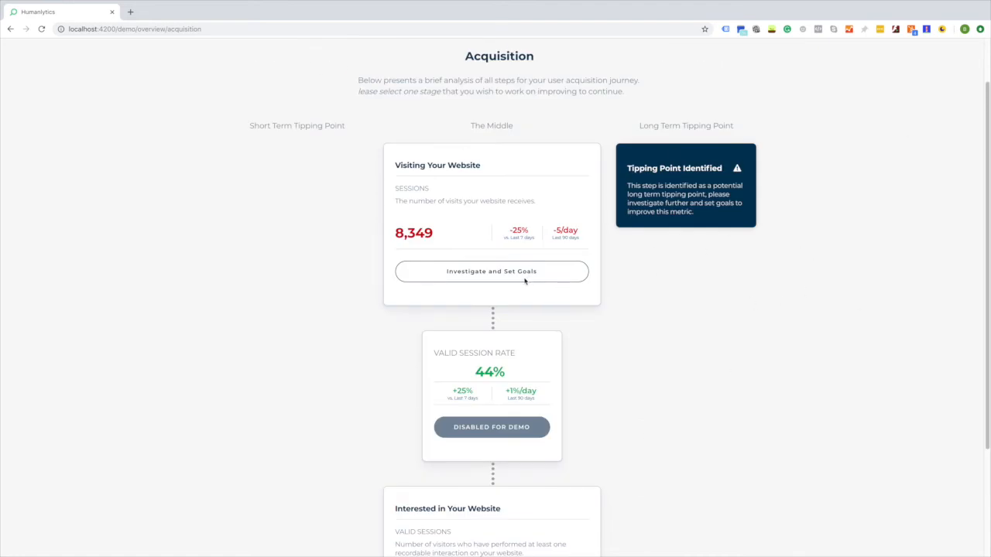
pyautogui.click(493, 271)
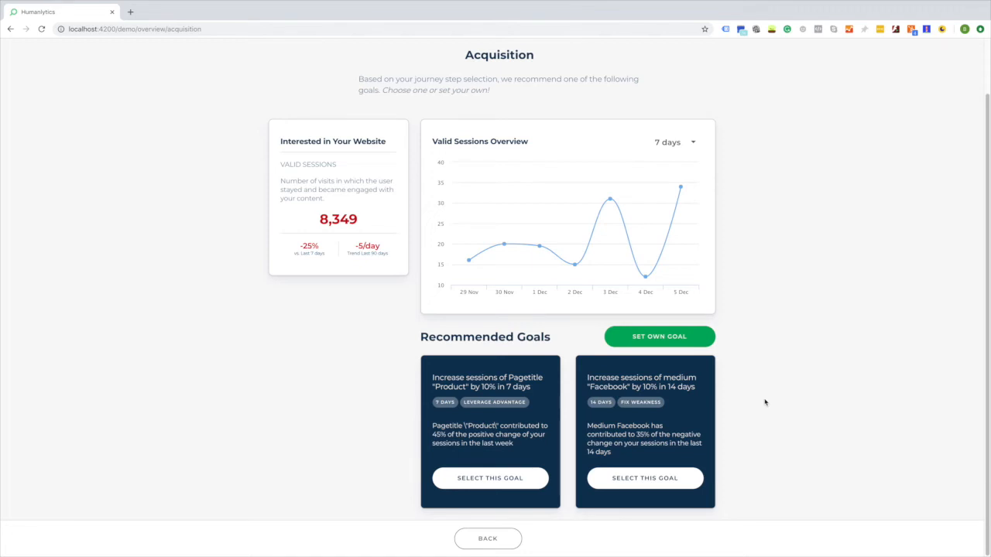
pyautogui.moveTo(498, 363)
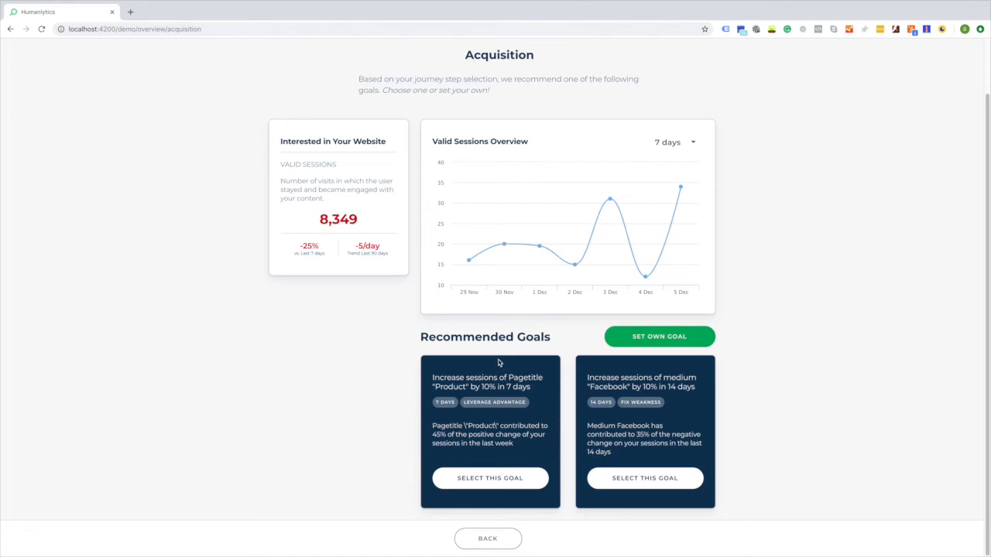
pyautogui.moveTo(534, 391)
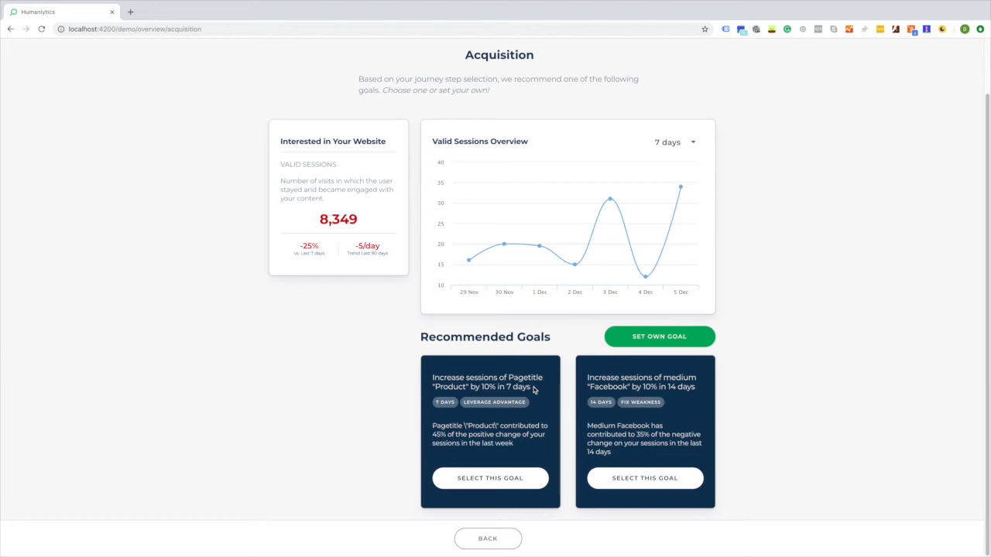
pyautogui.moveTo(691, 361)
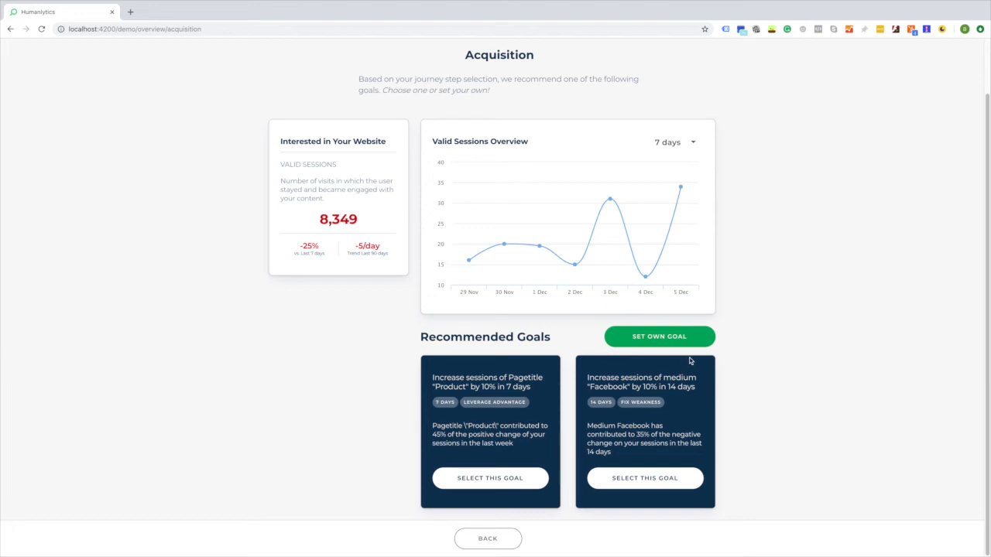
pyautogui.moveTo(495, 487)
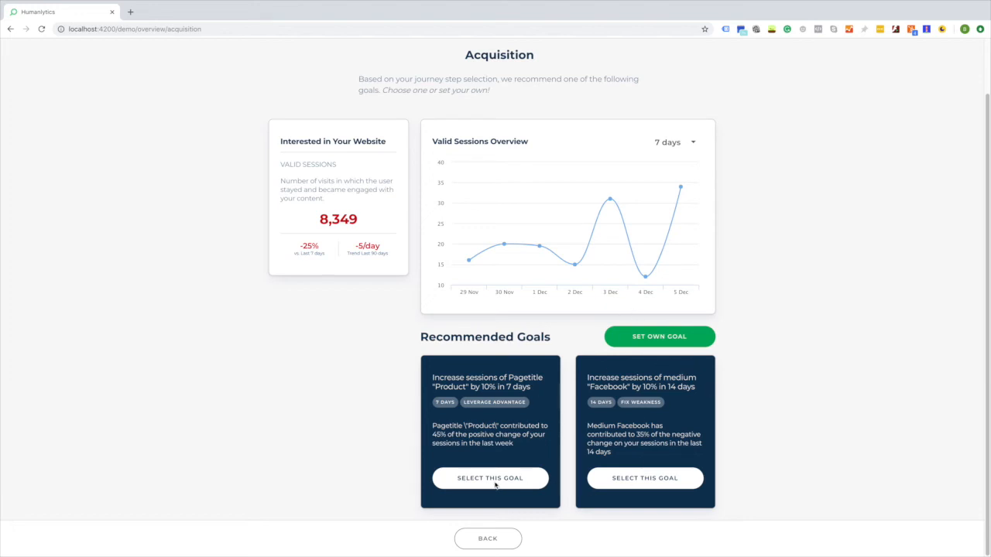
pyautogui.moveTo(502, 483)
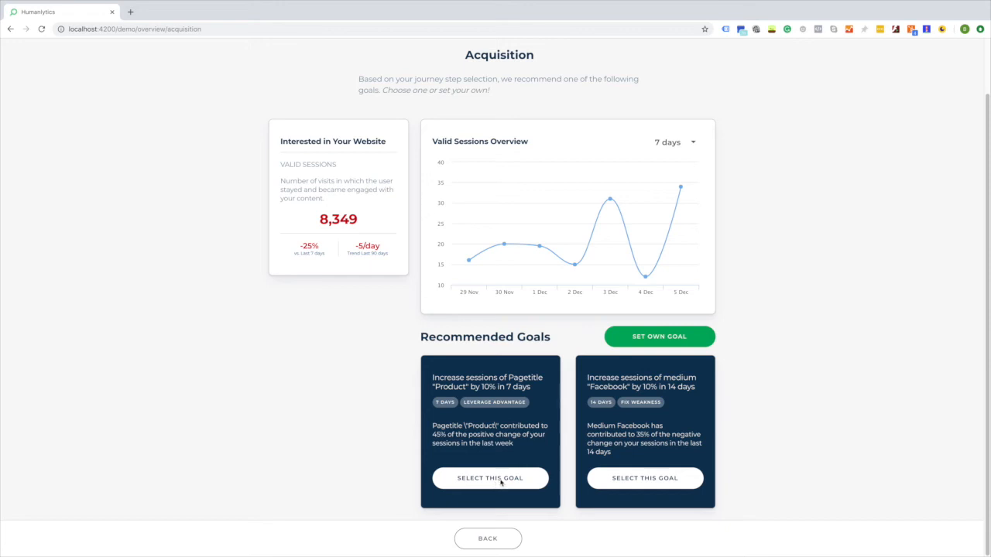
# Select the Pagetitle 'Product' sessions goal and confirm its settings
pyautogui.click(489, 478)
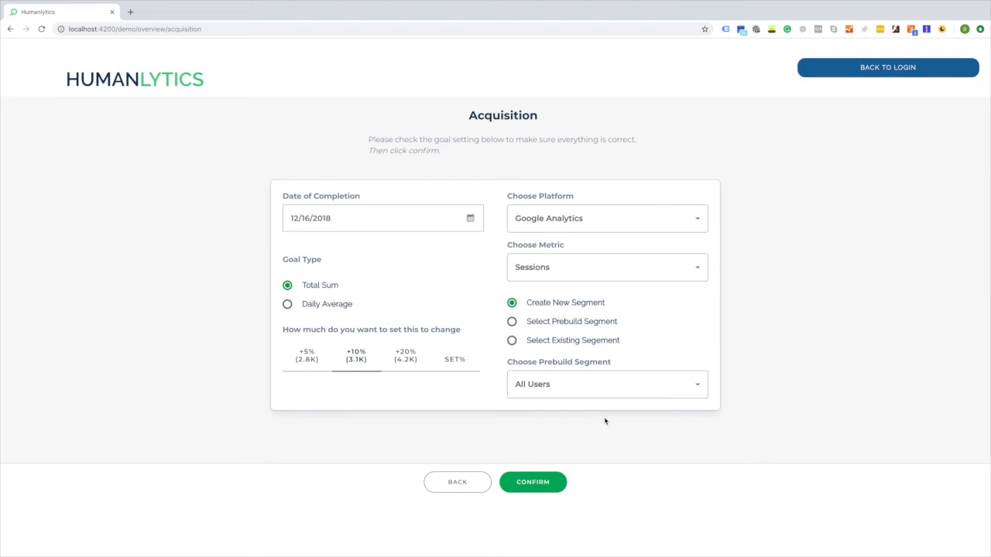
pyautogui.click(533, 483)
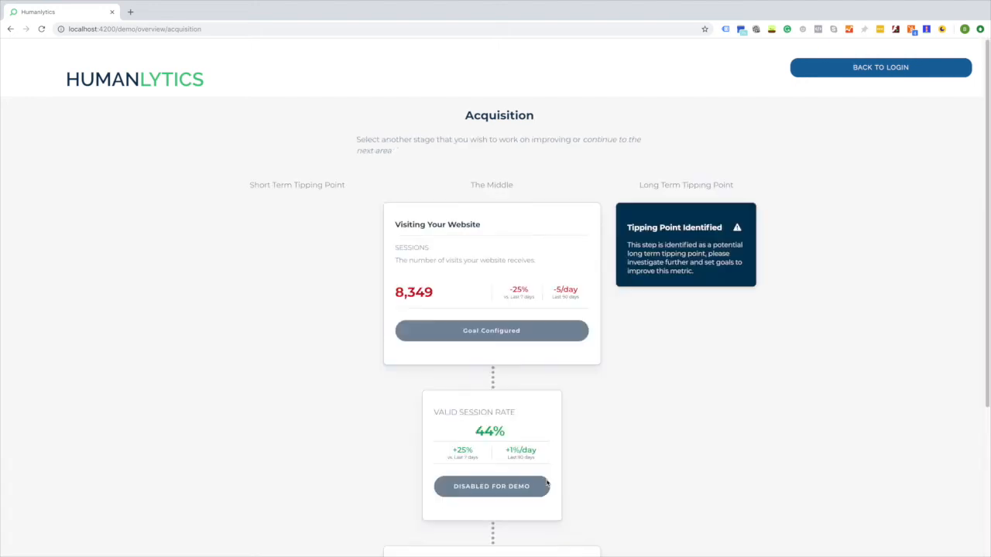
pyautogui.scroll(-3)
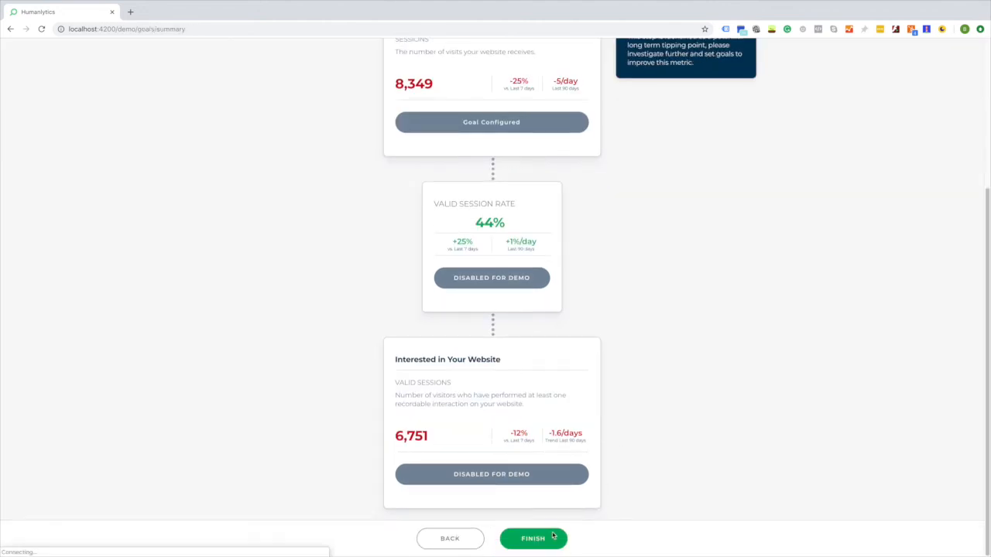
# Finish the journey summary to reach the Goals dashboard
pyautogui.click(533, 539)
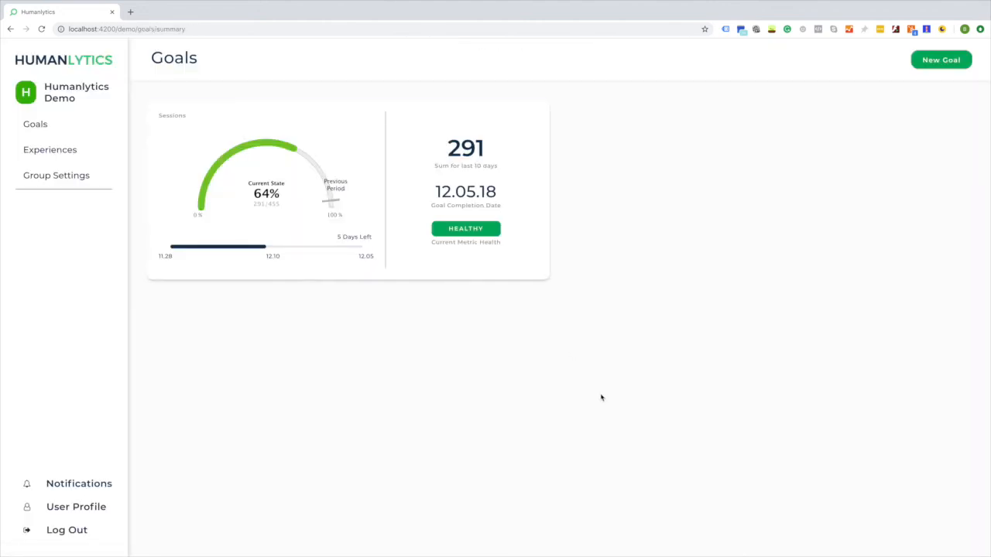
pyautogui.moveTo(690, 359)
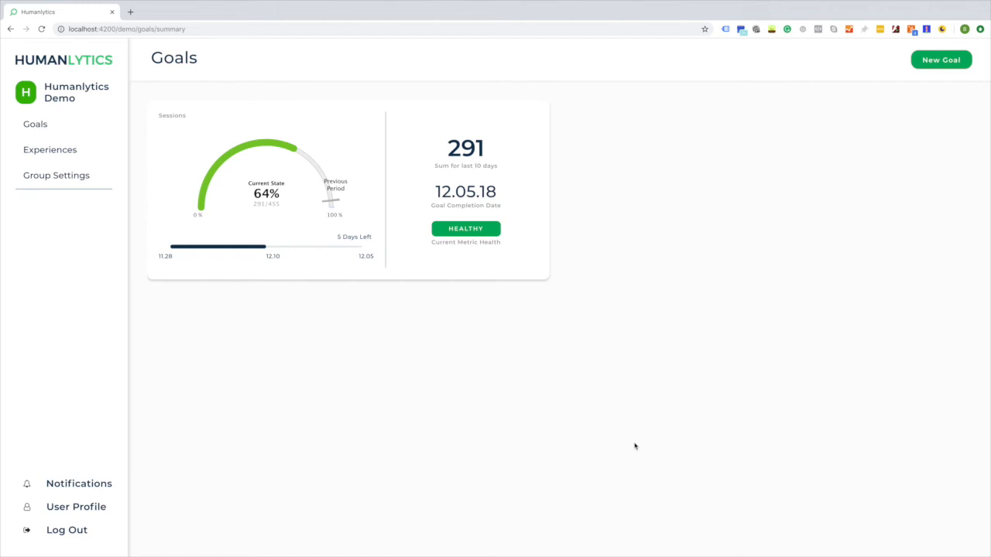
pyautogui.moveTo(425, 388)
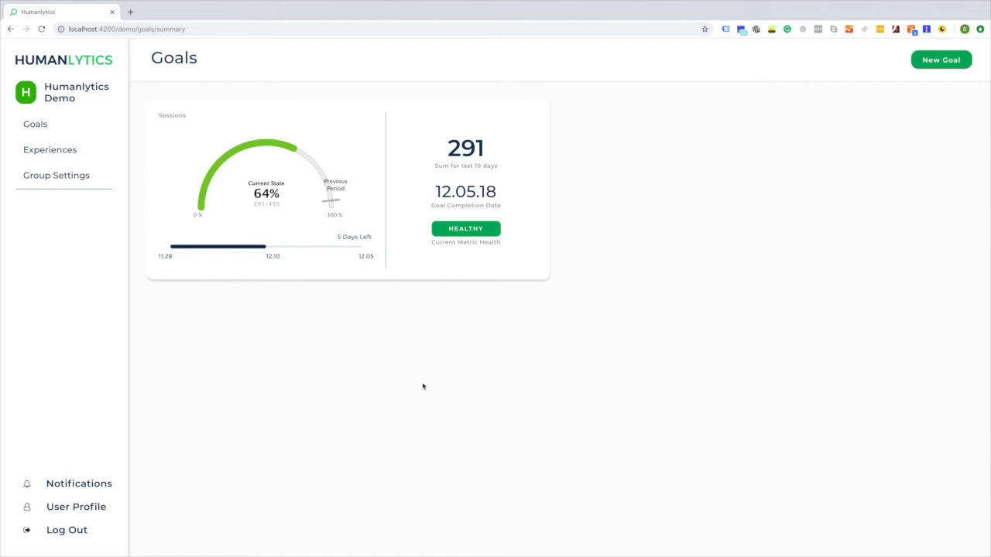
pyautogui.moveTo(434, 394)
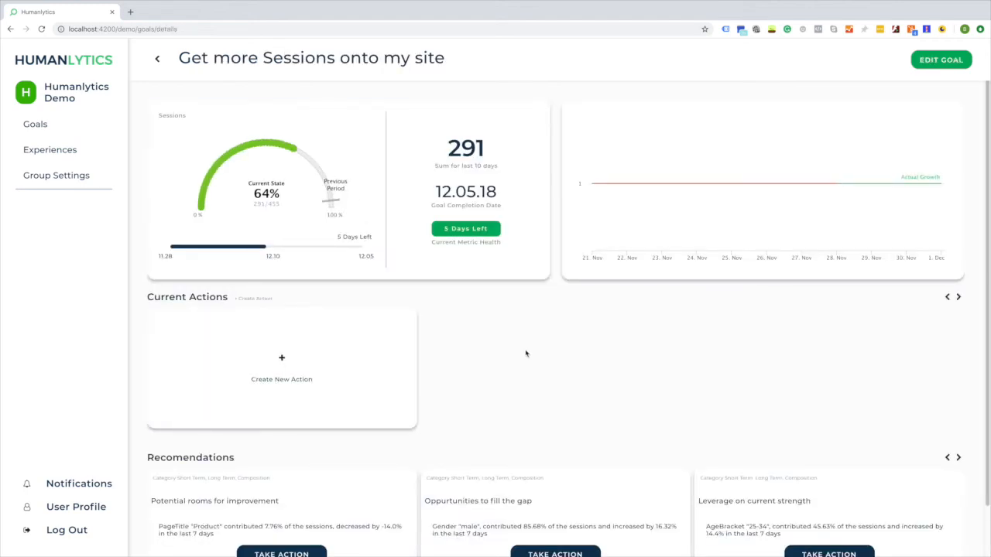
pyautogui.moveTo(726, 136)
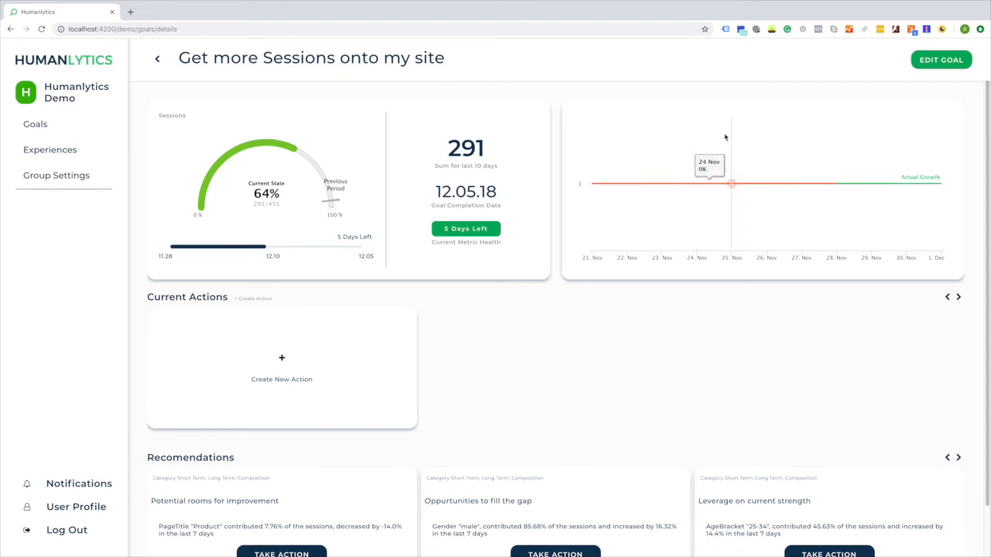
pyautogui.moveTo(850, 223)
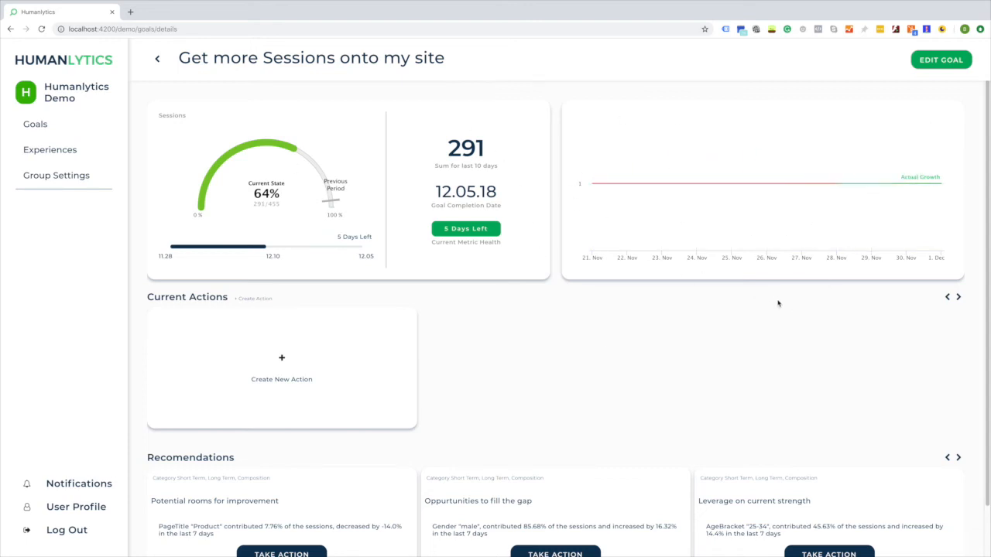
# Add the Google Optimize A/B testing action for the Product page to Current Actions
pyautogui.scroll(-3)
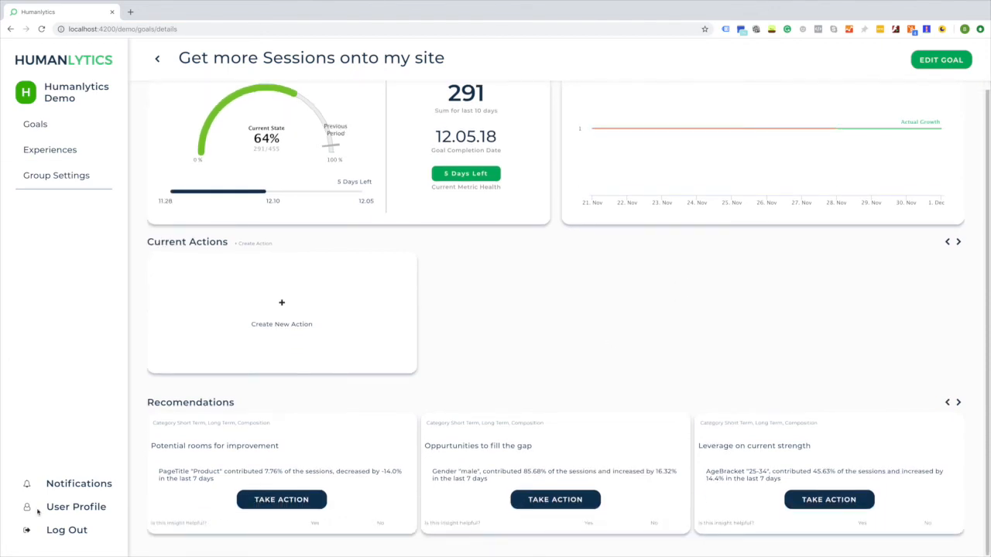
pyautogui.moveTo(321, 331)
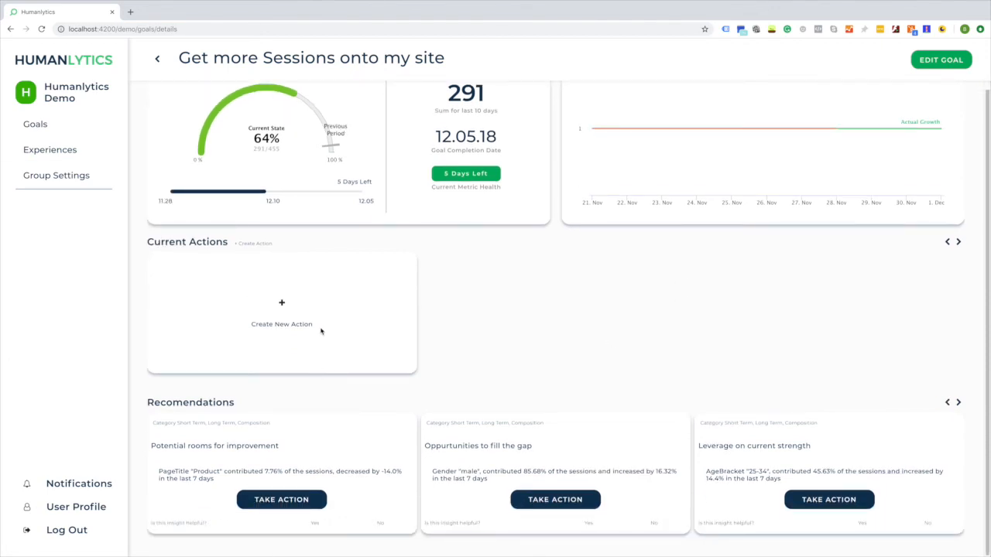
pyautogui.moveTo(367, 511)
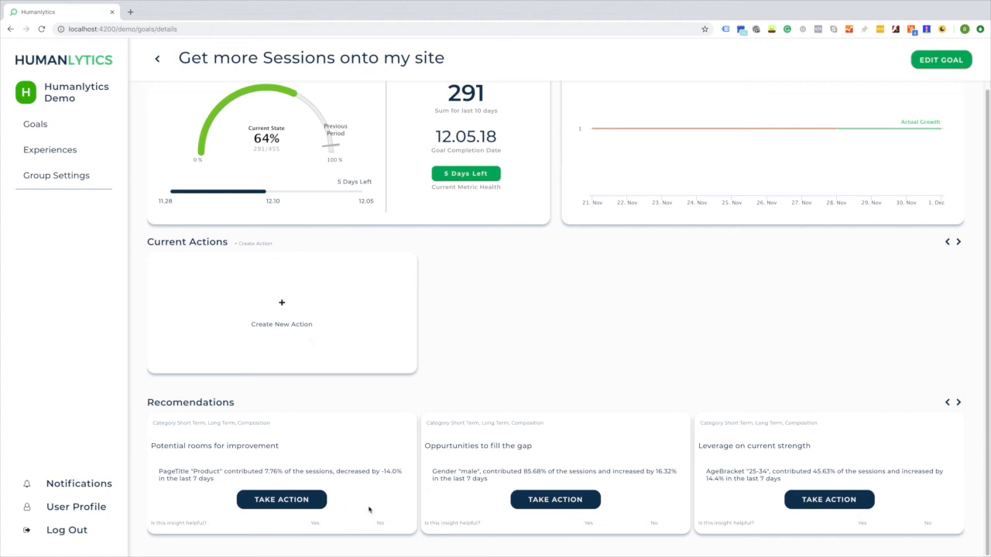
pyautogui.moveTo(371, 513)
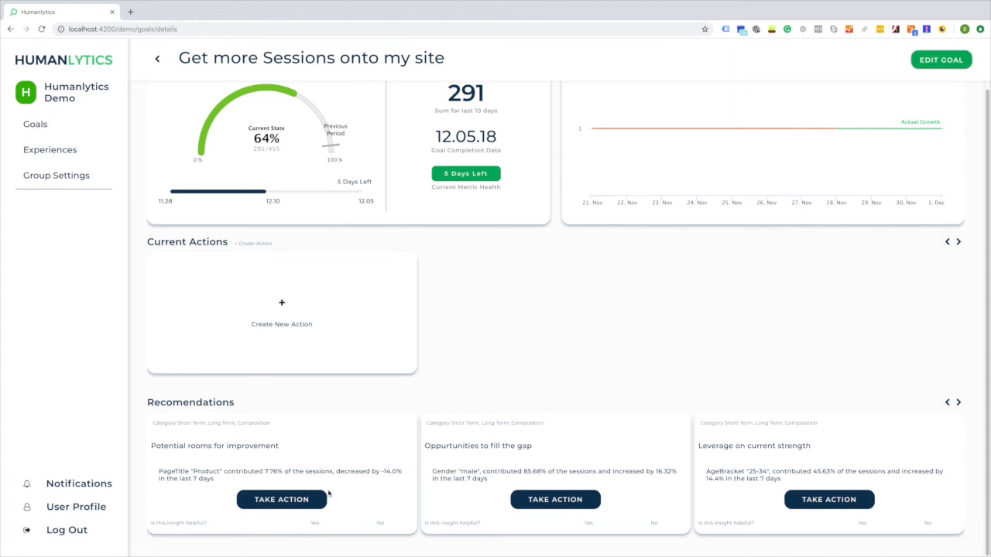
pyautogui.click(282, 499)
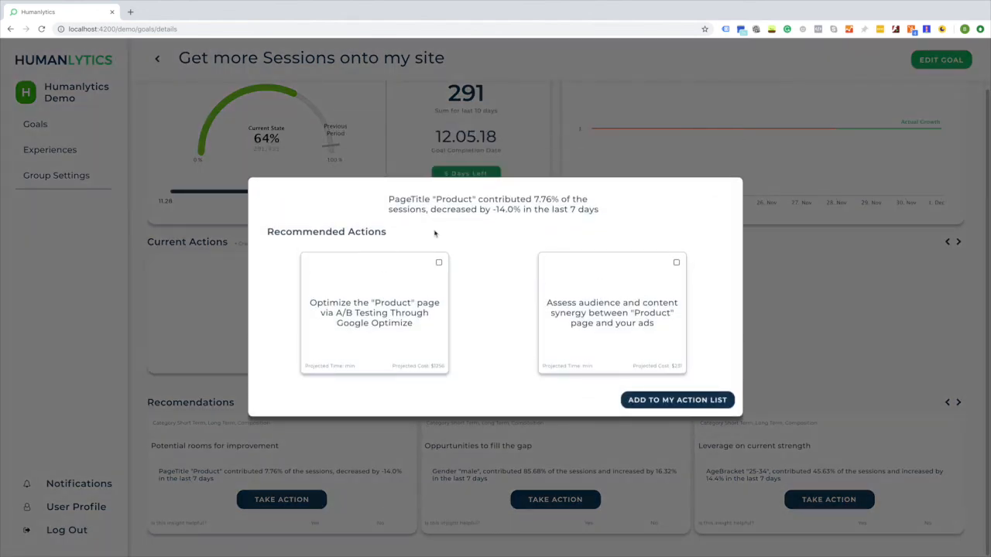
pyautogui.moveTo(449, 272)
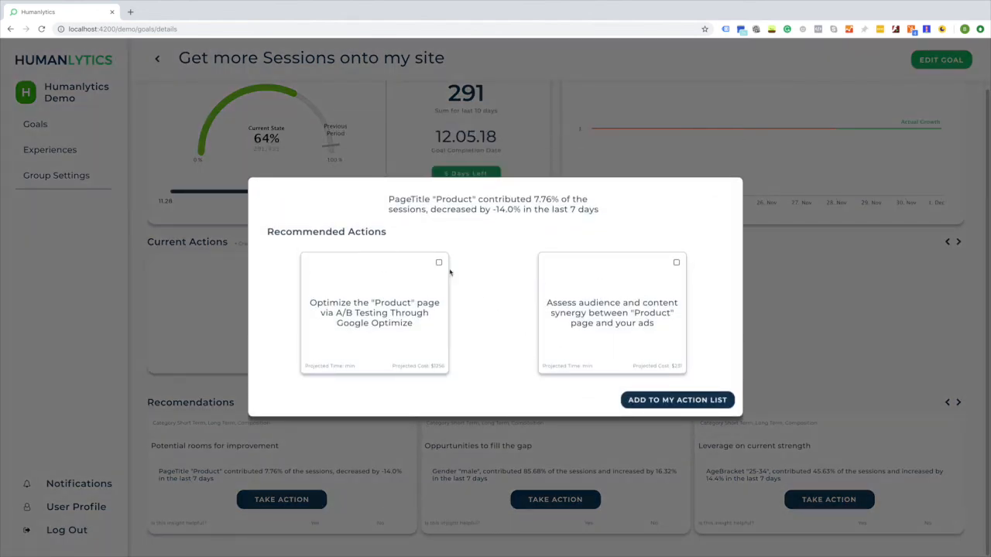
pyautogui.click(440, 263)
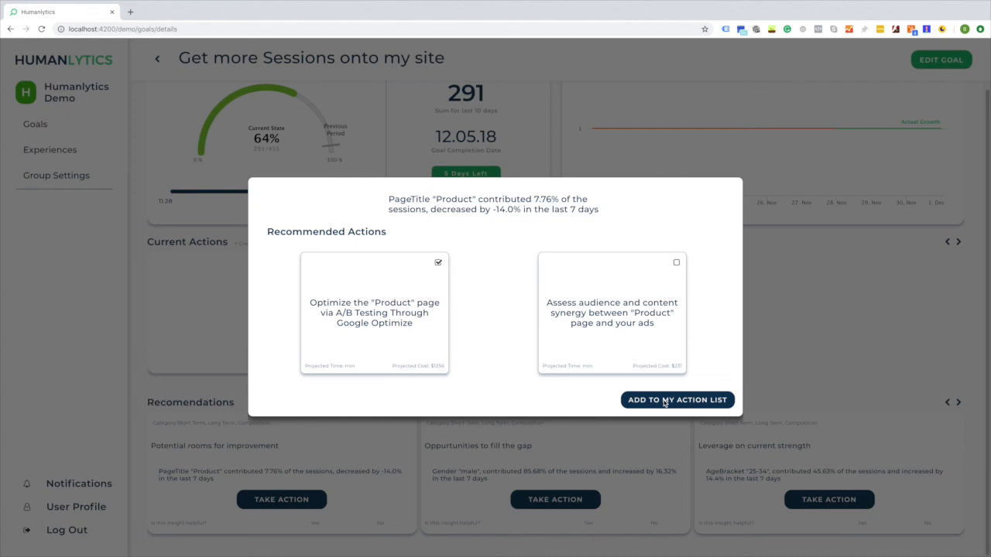
pyautogui.click(679, 399)
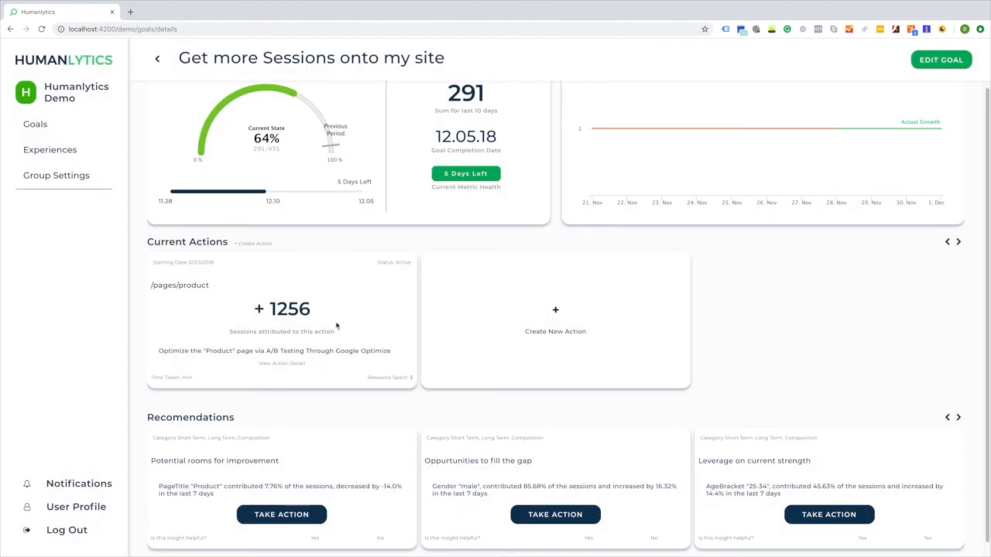
pyautogui.moveTo(306, 341)
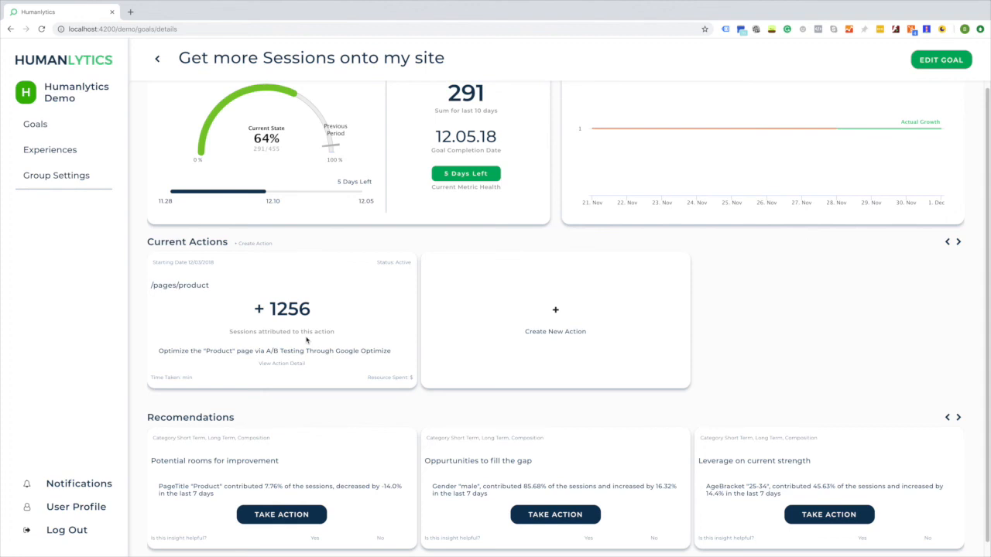
pyautogui.scroll(-3)
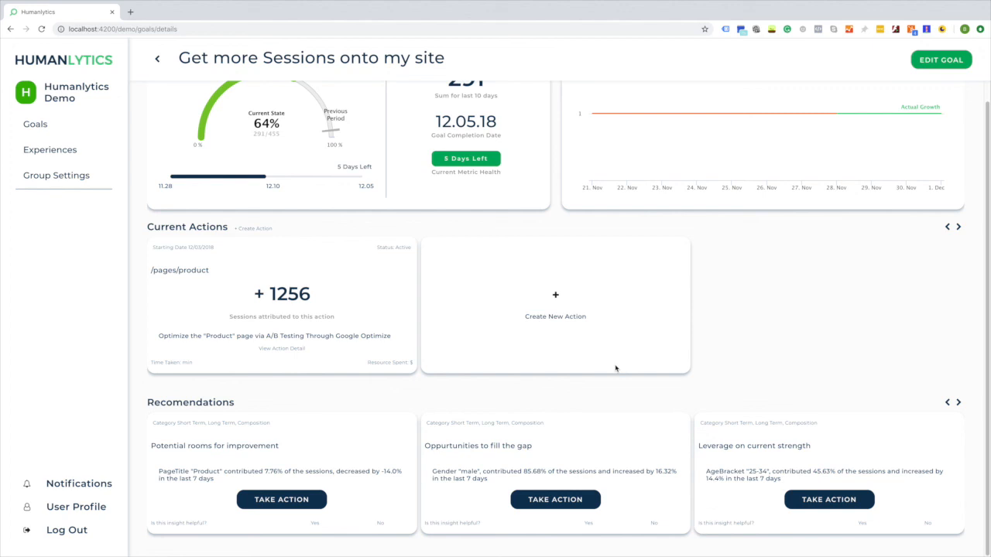
pyautogui.moveTo(638, 362)
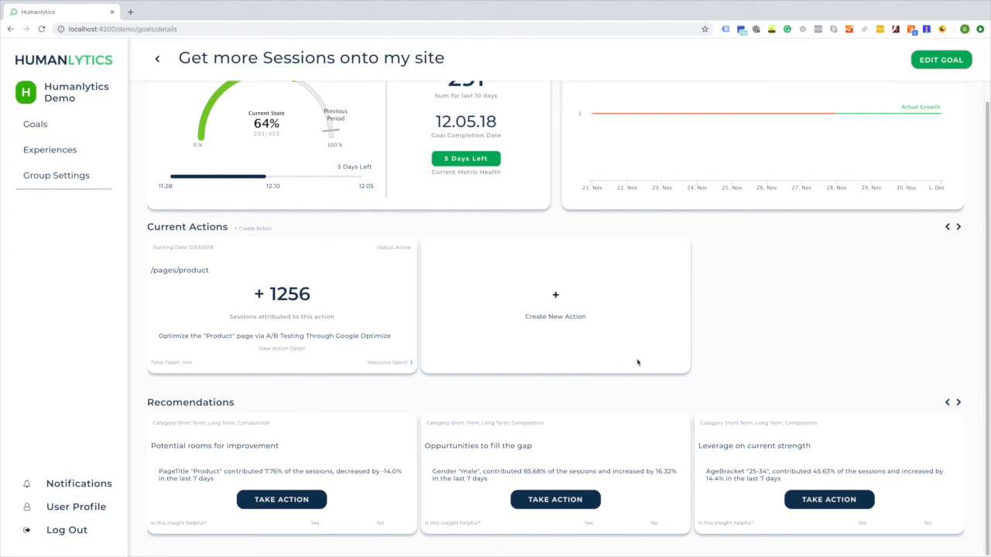